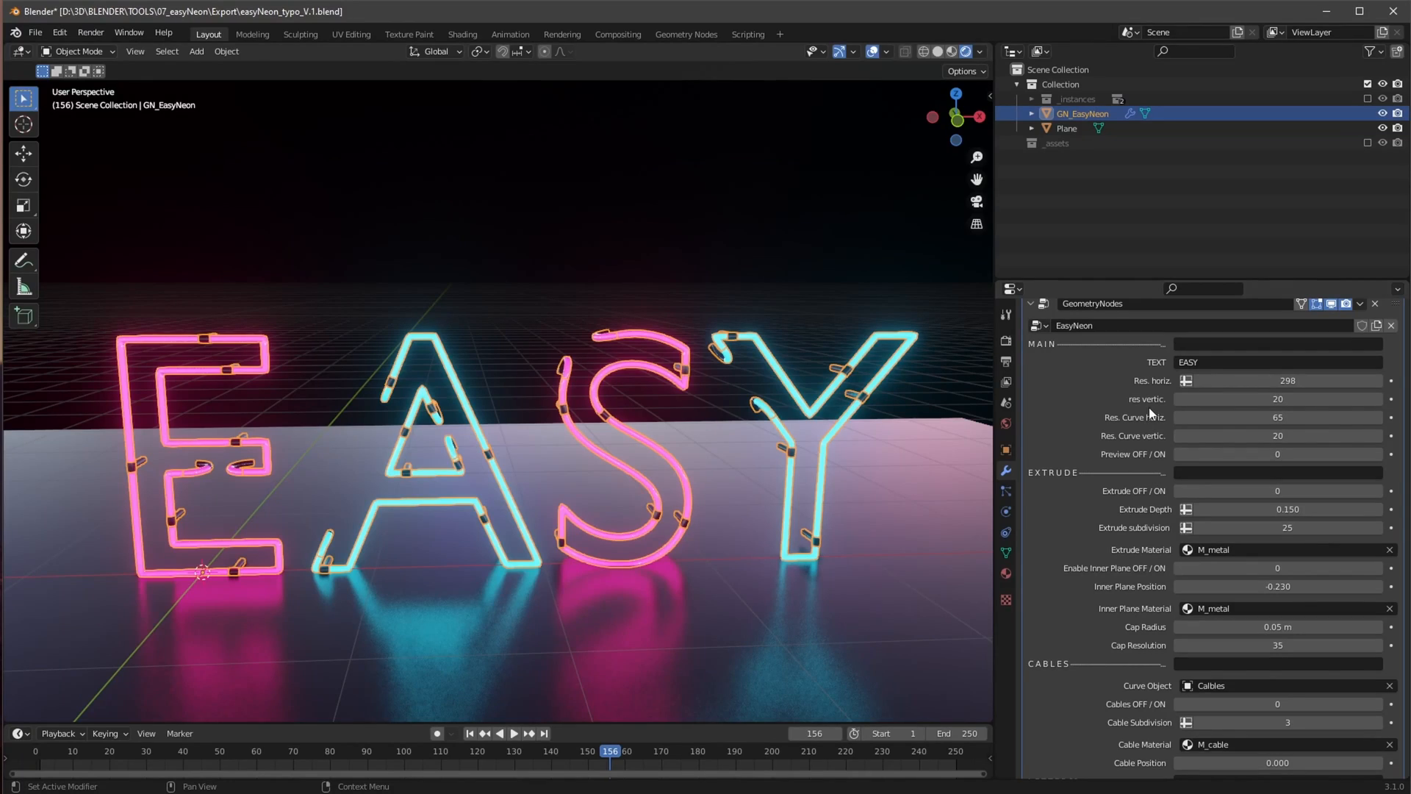
{"action": "mouse_move", "coordinate": [636, 371]}
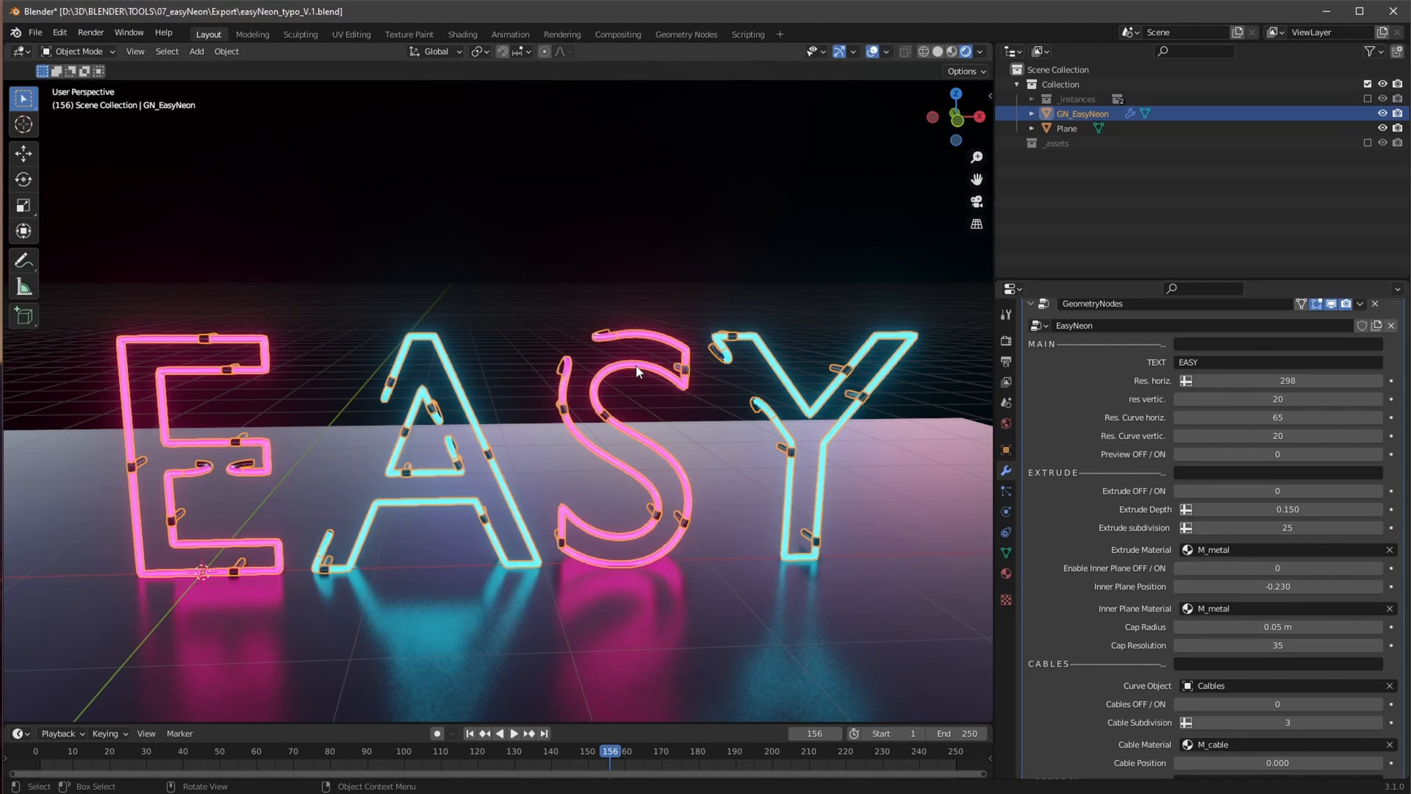
{"action": "mouse_move", "coordinate": [736, 350]}
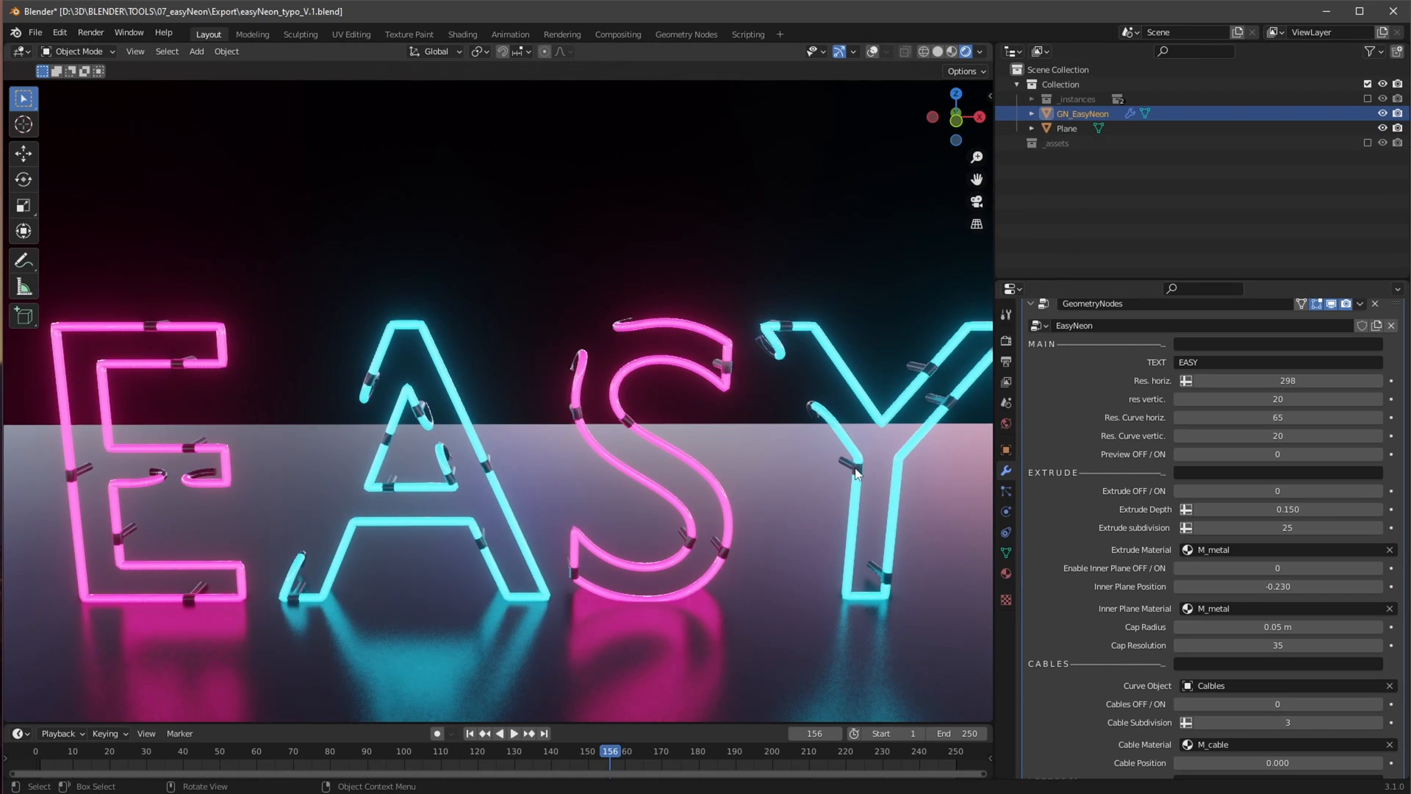
Begin editing the TEXT field of the GeometryNodes modifier on the sign
{"action": "left_click", "coordinate": [1067, 128]}
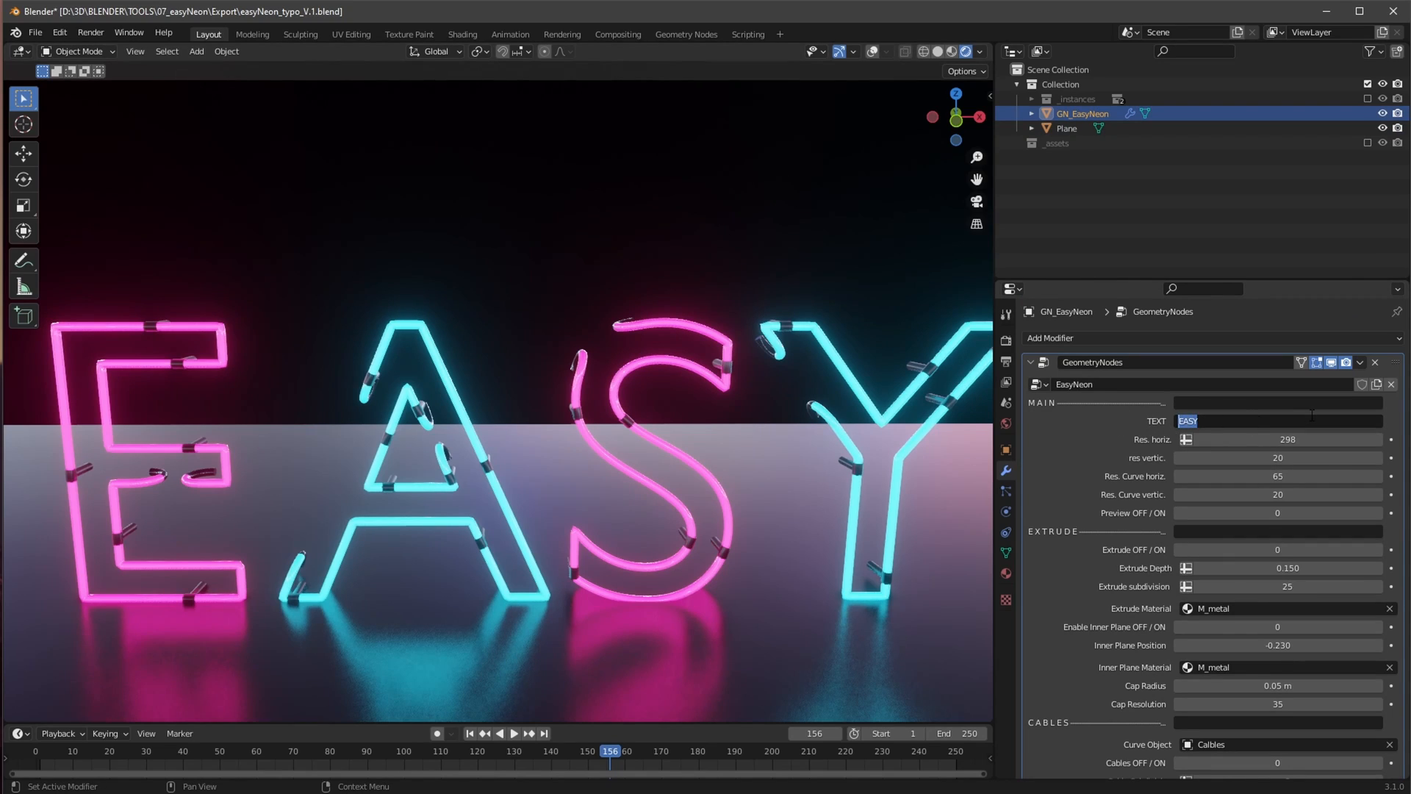
Change the sign's TEXT to 'NEON' and review the per-letter neon, holder and material settings
{"action": "type", "text": "NEON"}
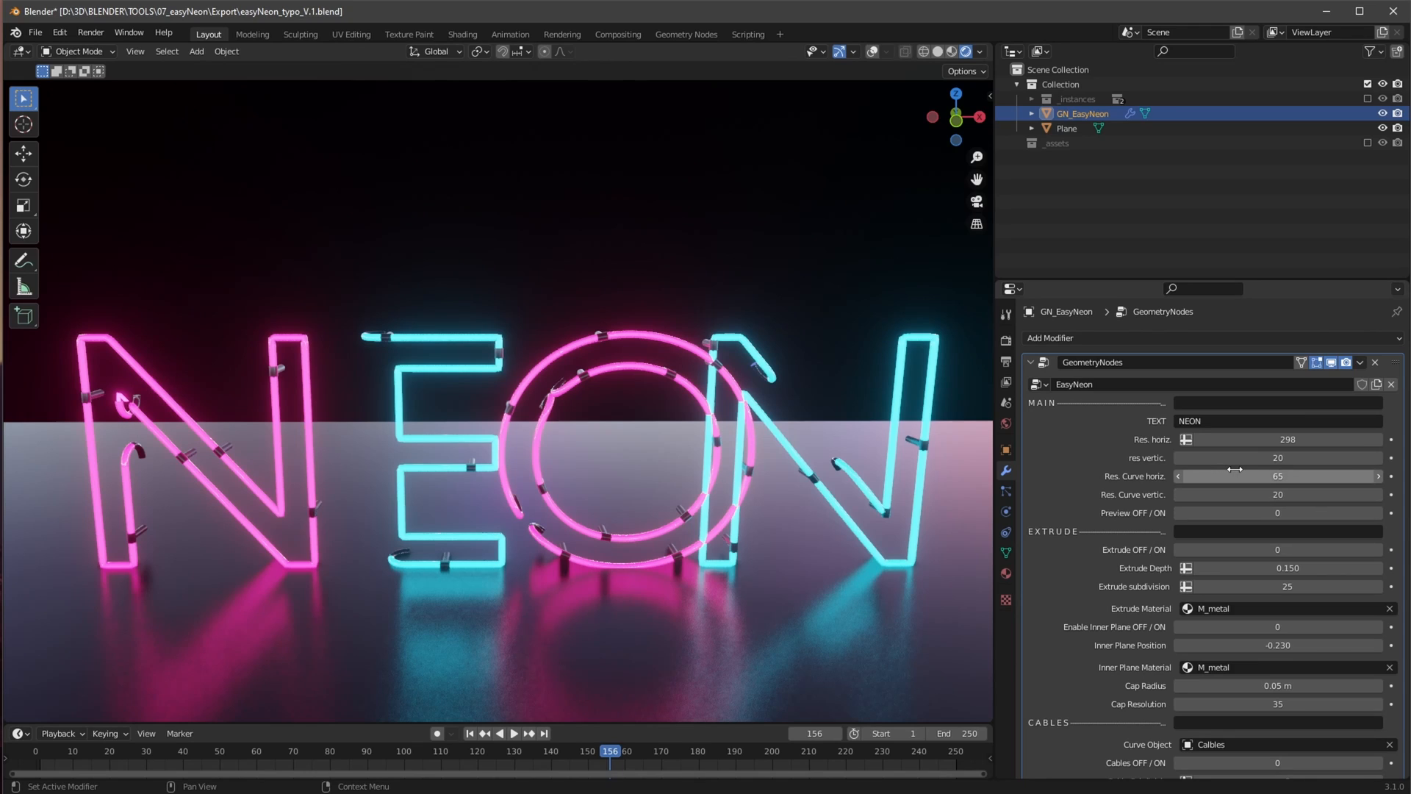
{"action": "scroll", "scroll_direction": "down", "scroll_amount": 3}
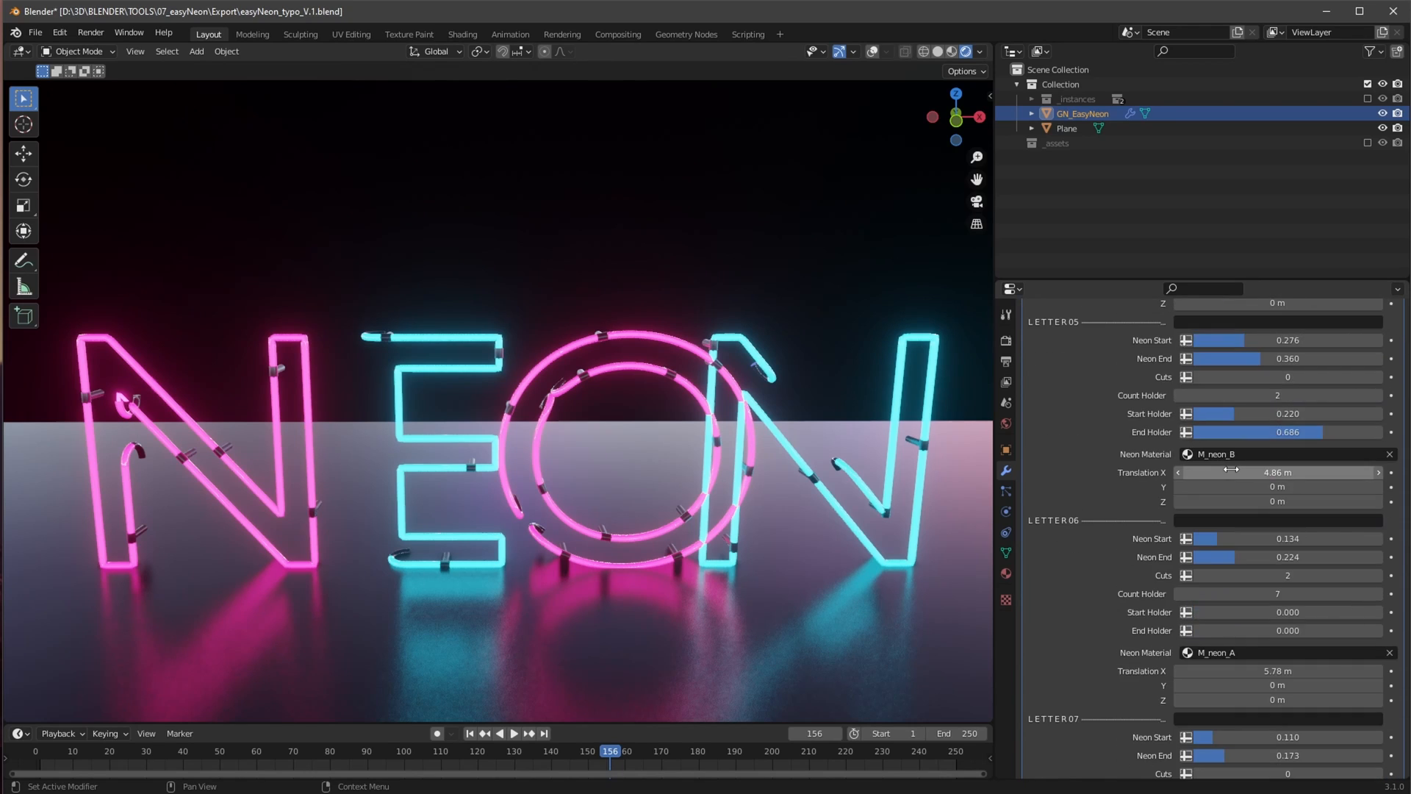
{"action": "scroll", "scroll_direction": "down", "scroll_amount": 3}
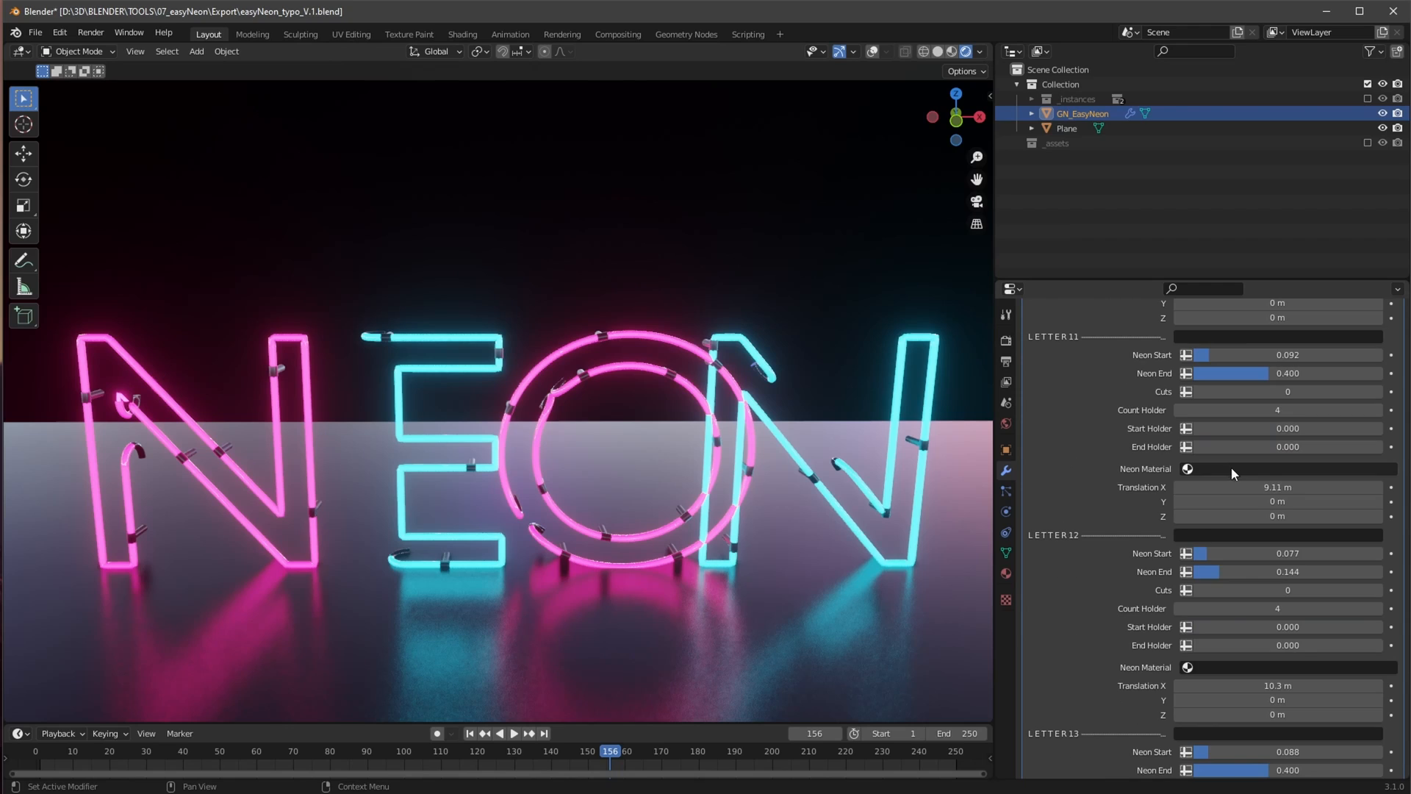
{"action": "scroll", "scroll_direction": "down", "scroll_amount": 3}
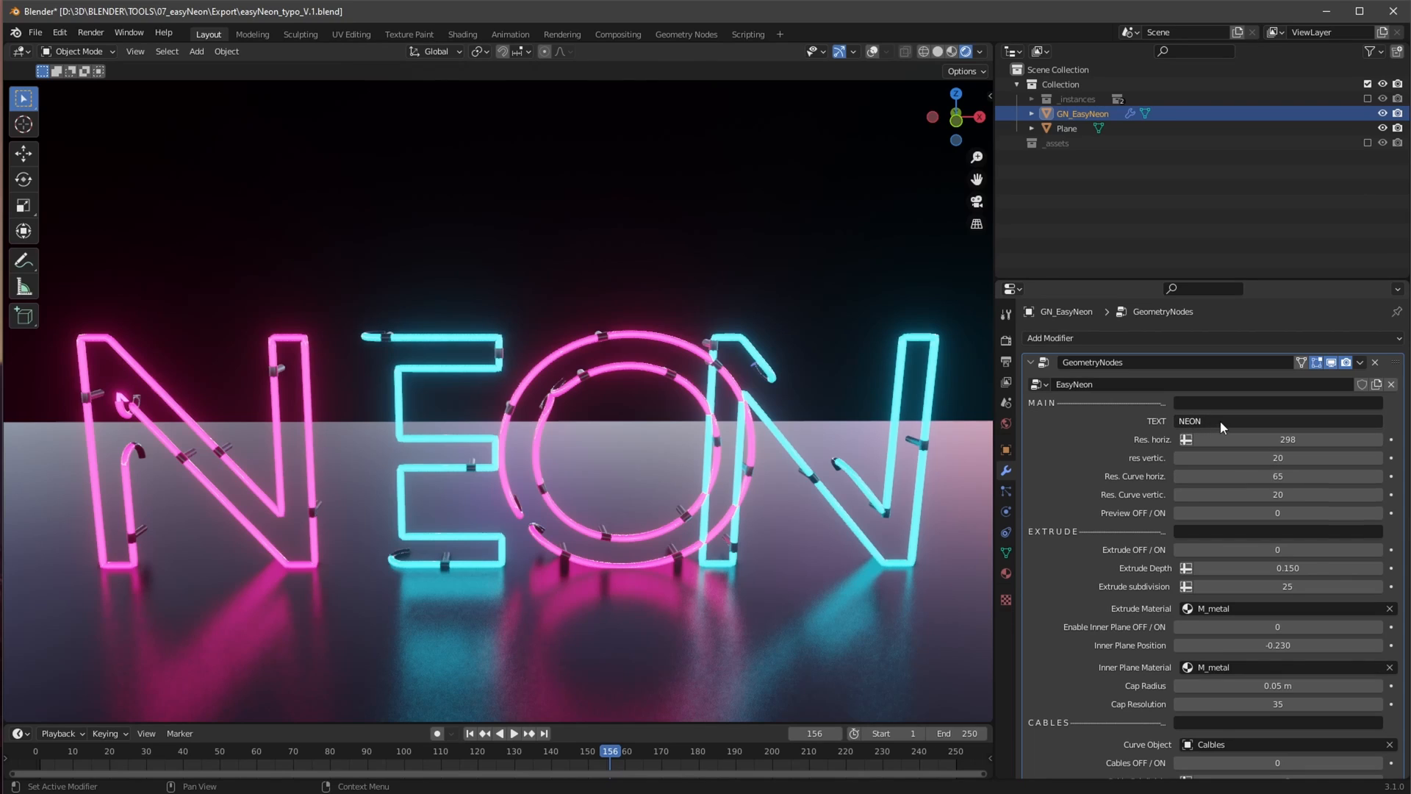
Restore the TEXT to 'EASY', test a lower vertical tube resolution in wireframe, then set it back to 20
{"action": "type", "text": "EASY"}
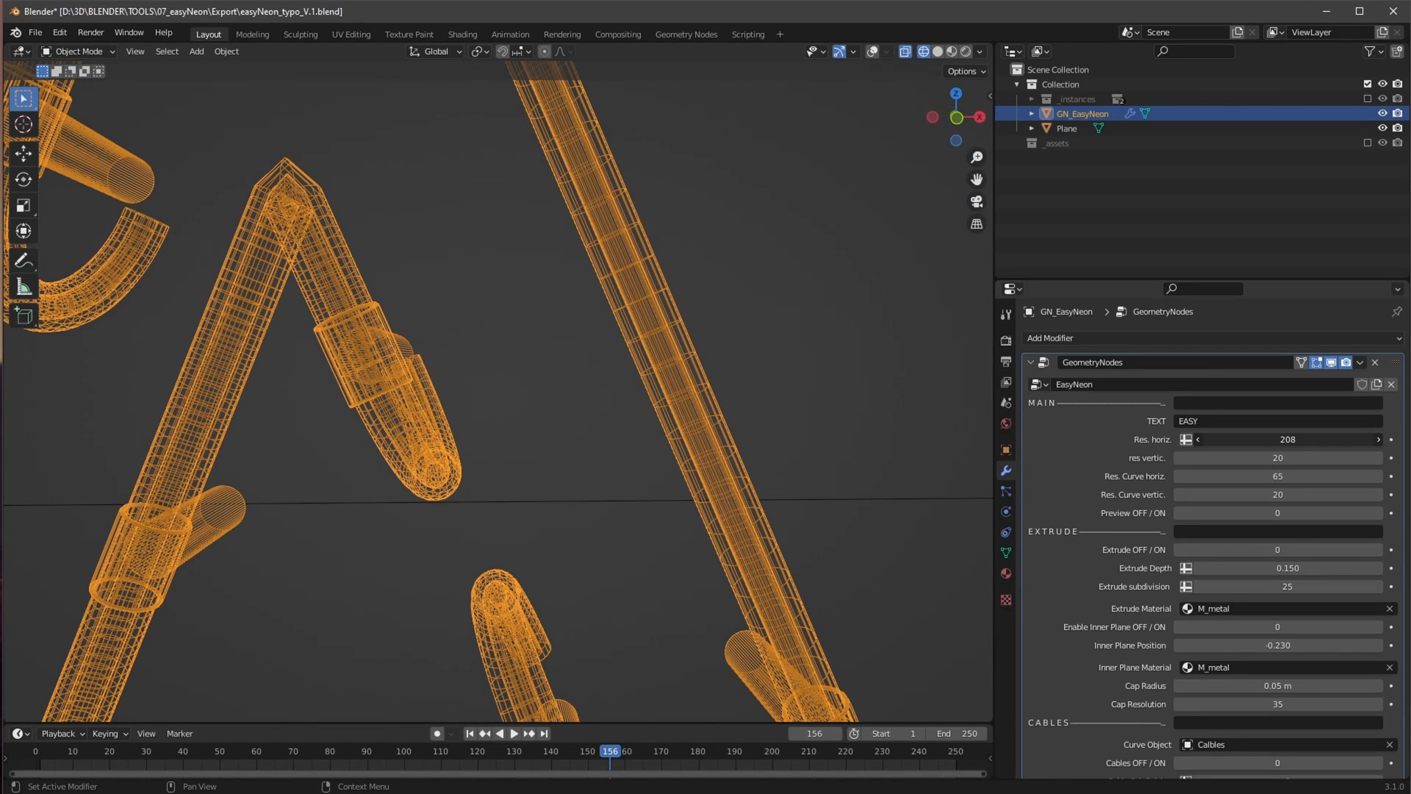
{"action": "left_click_drag", "start_coordinate": [1260, 440], "coordinate": [1341, 440]}
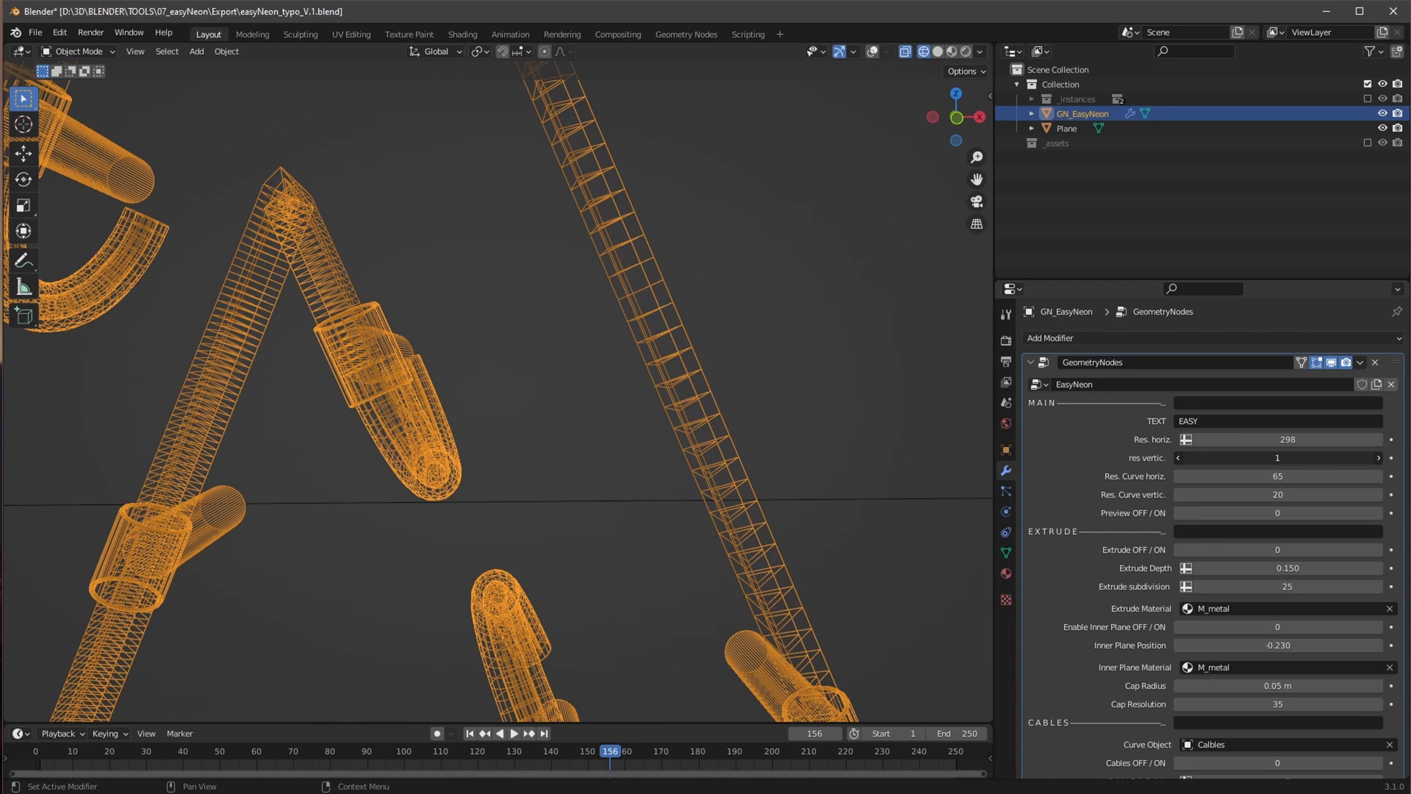
{"action": "type", "text": "20"}
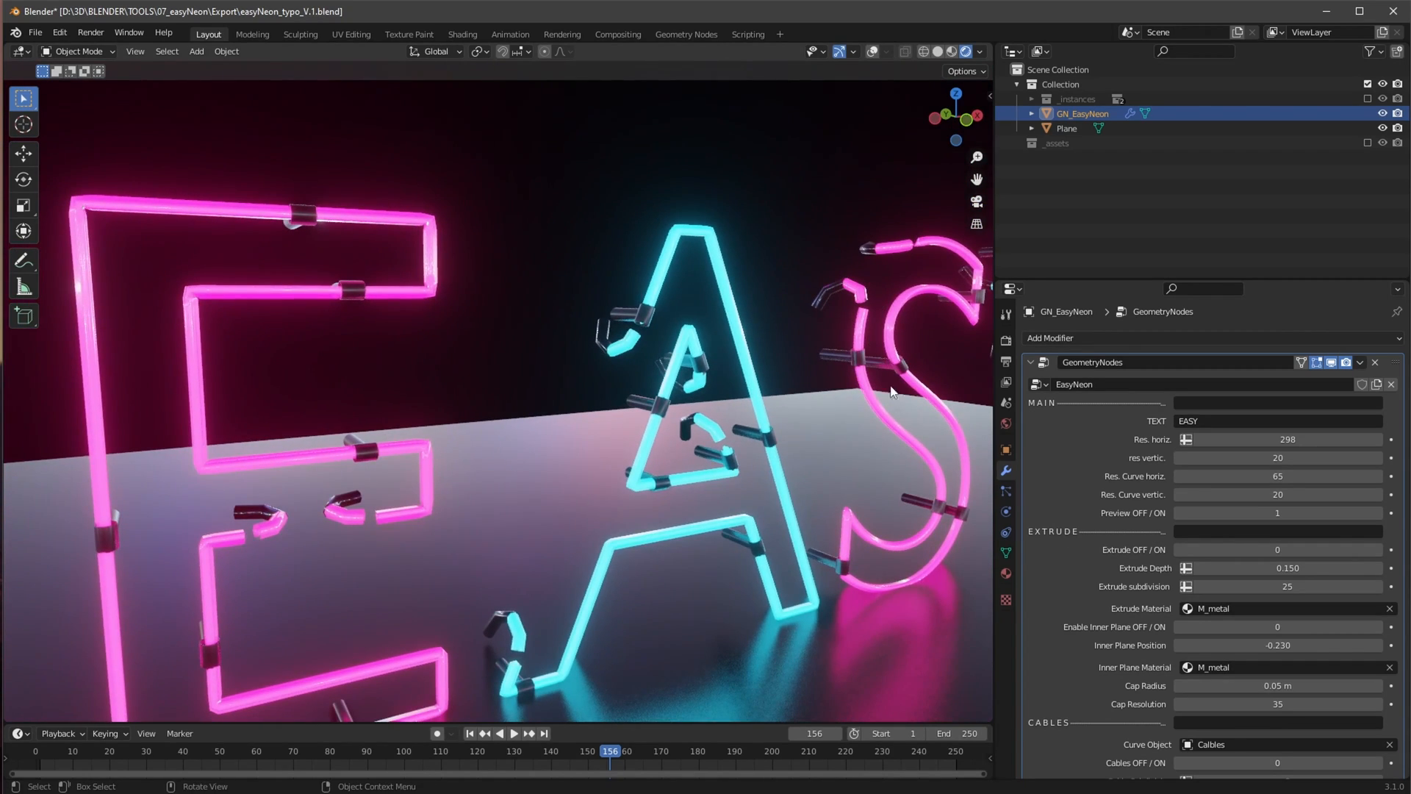
{"action": "mouse_move", "coordinate": [860, 525]}
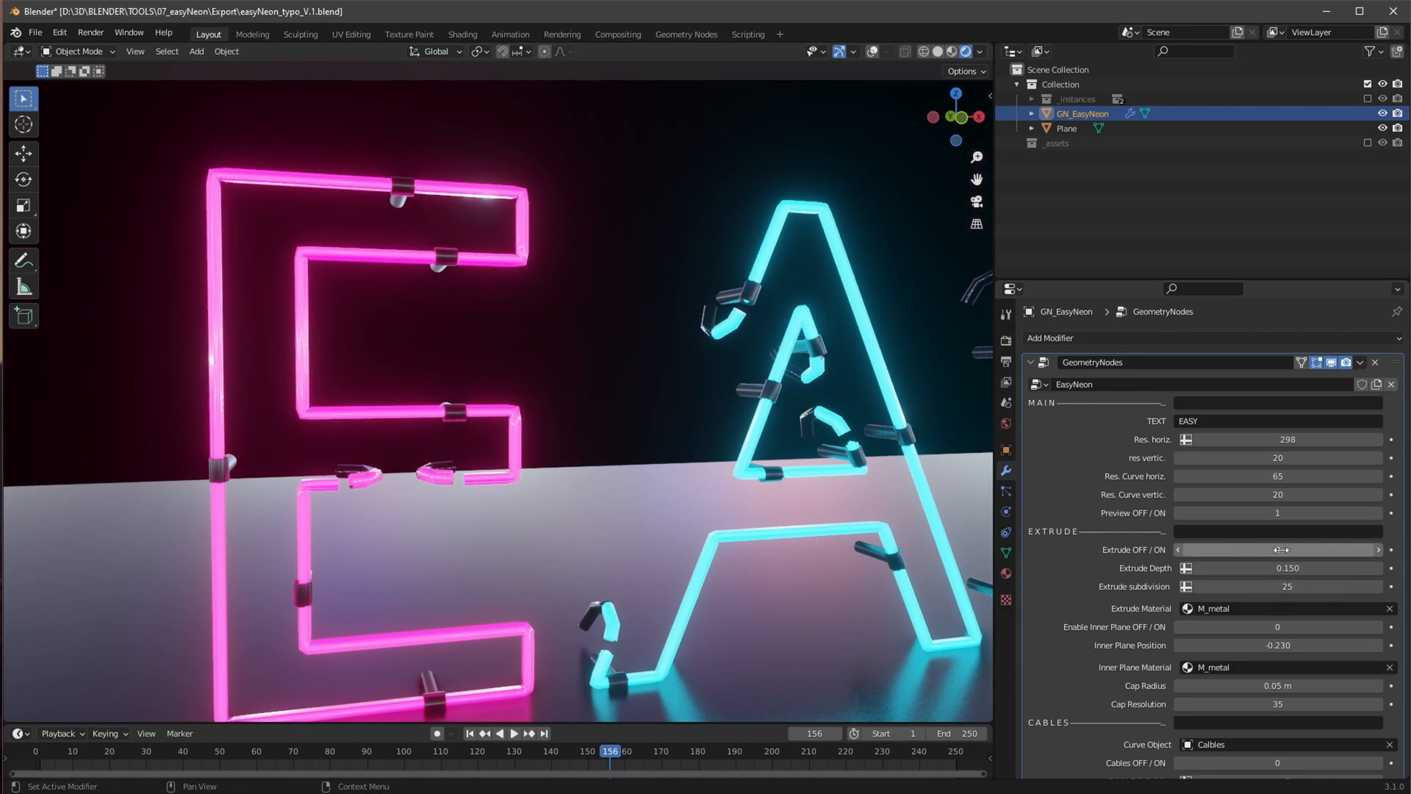
Enable Extrude with 25 subdivisions and view the solid metal letters from around the S
{"action": "left_click", "coordinate": [1276, 548]}
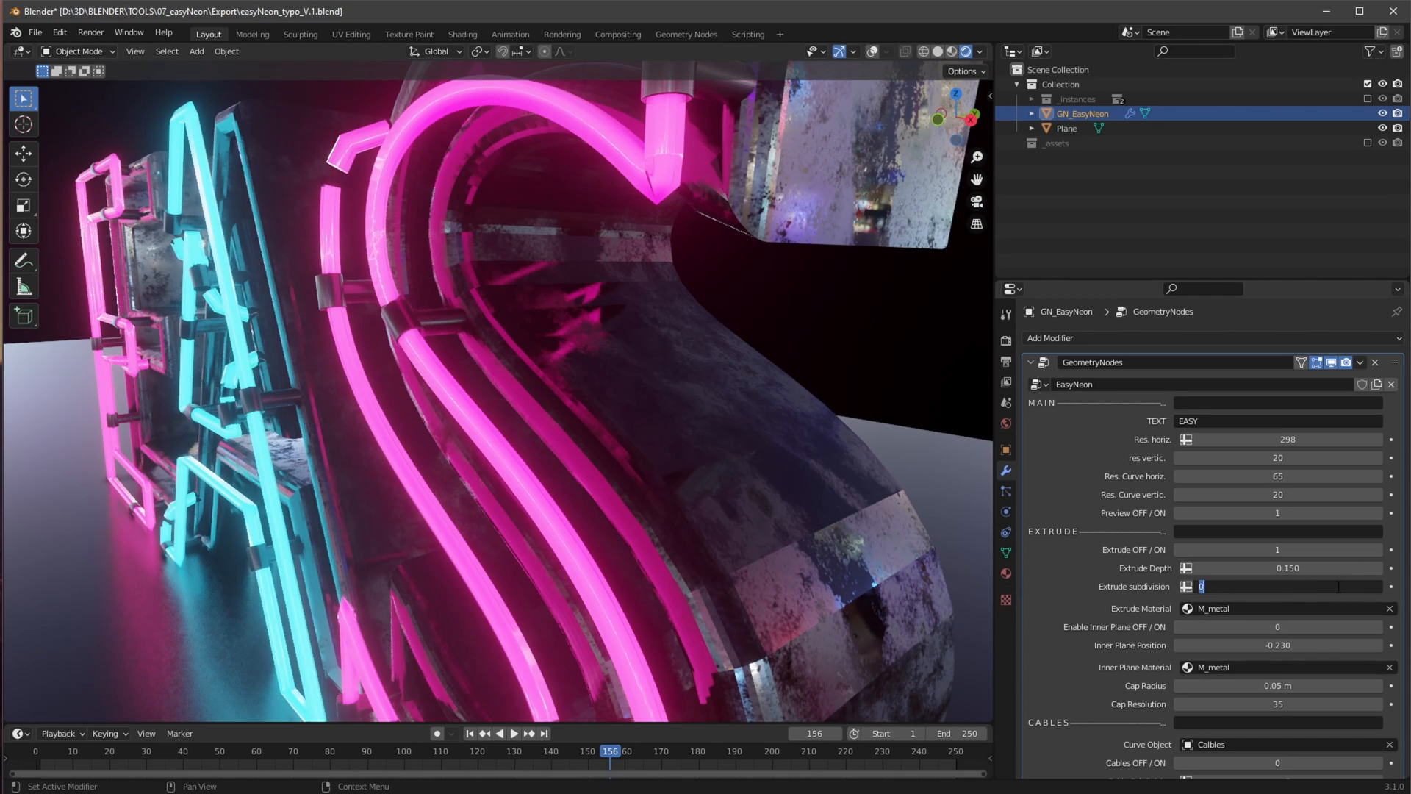
{"action": "type", "text": "25"}
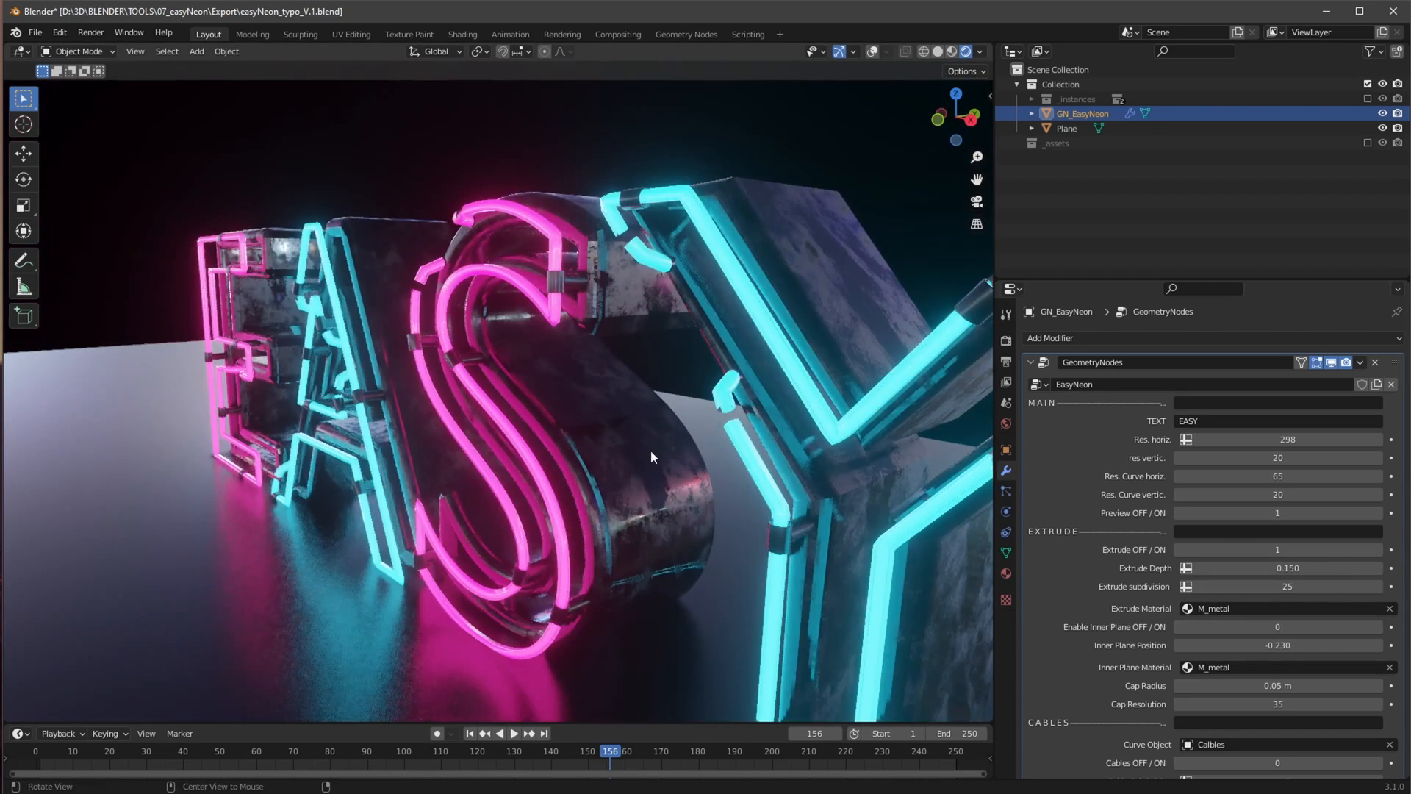
{"action": "left_click_drag", "start_coordinate": [653, 456], "coordinate": [716, 491]}
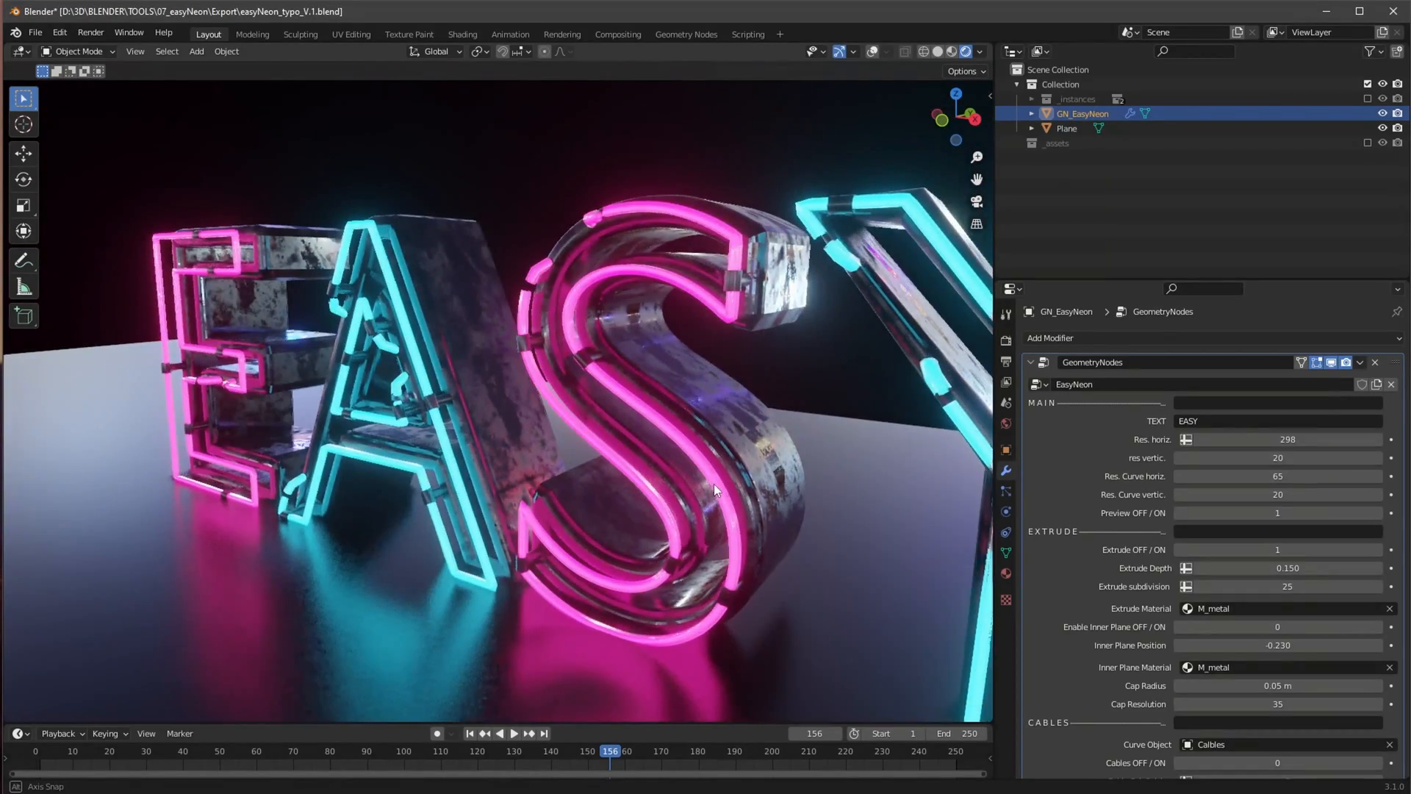
{"action": "left_click_drag", "start_coordinate": [712, 486], "coordinate": [886, 530]}
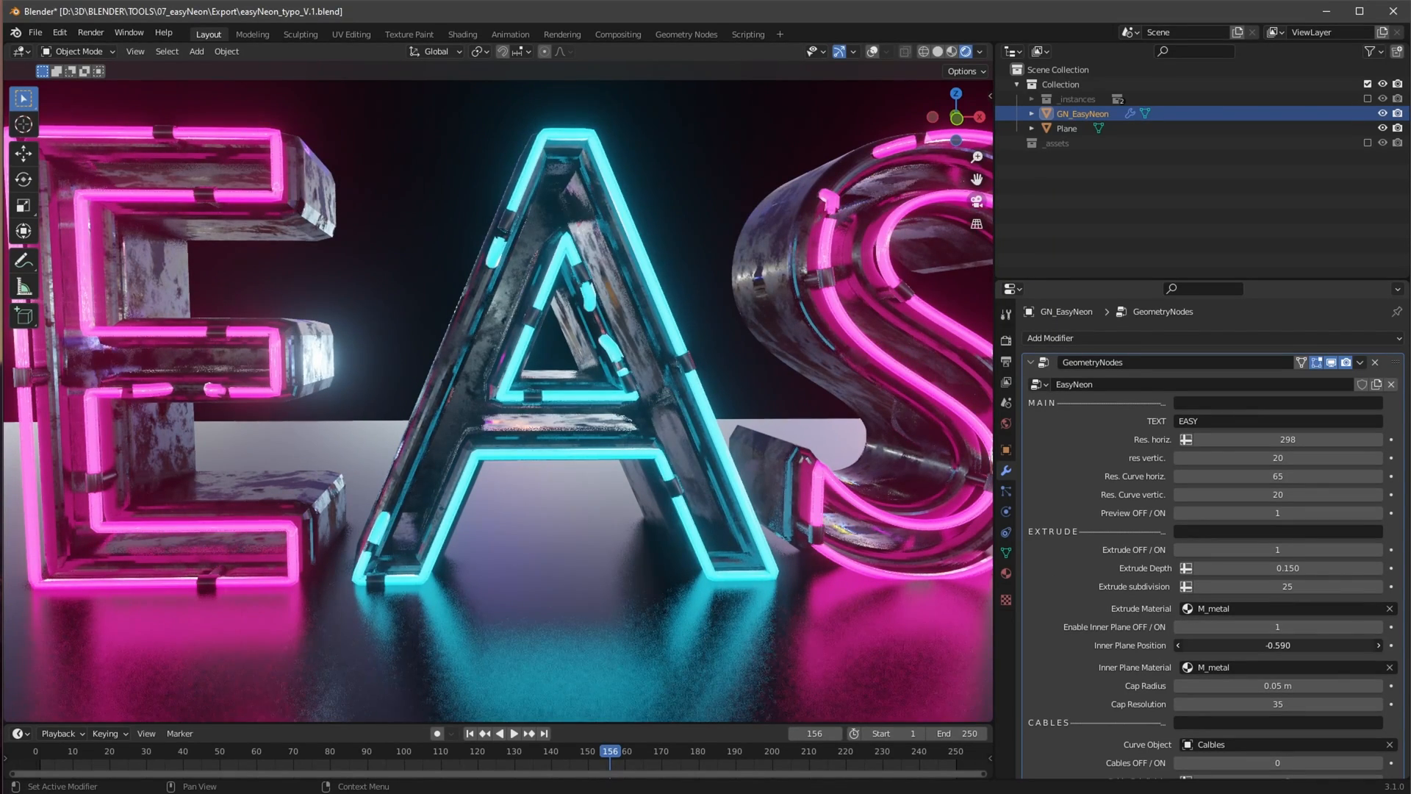
Test Inner Plane Position depths, leaving it at -0.230, and face the letters again
{"action": "left_click_drag", "start_coordinate": [1278, 644], "coordinate": [1340, 652]}
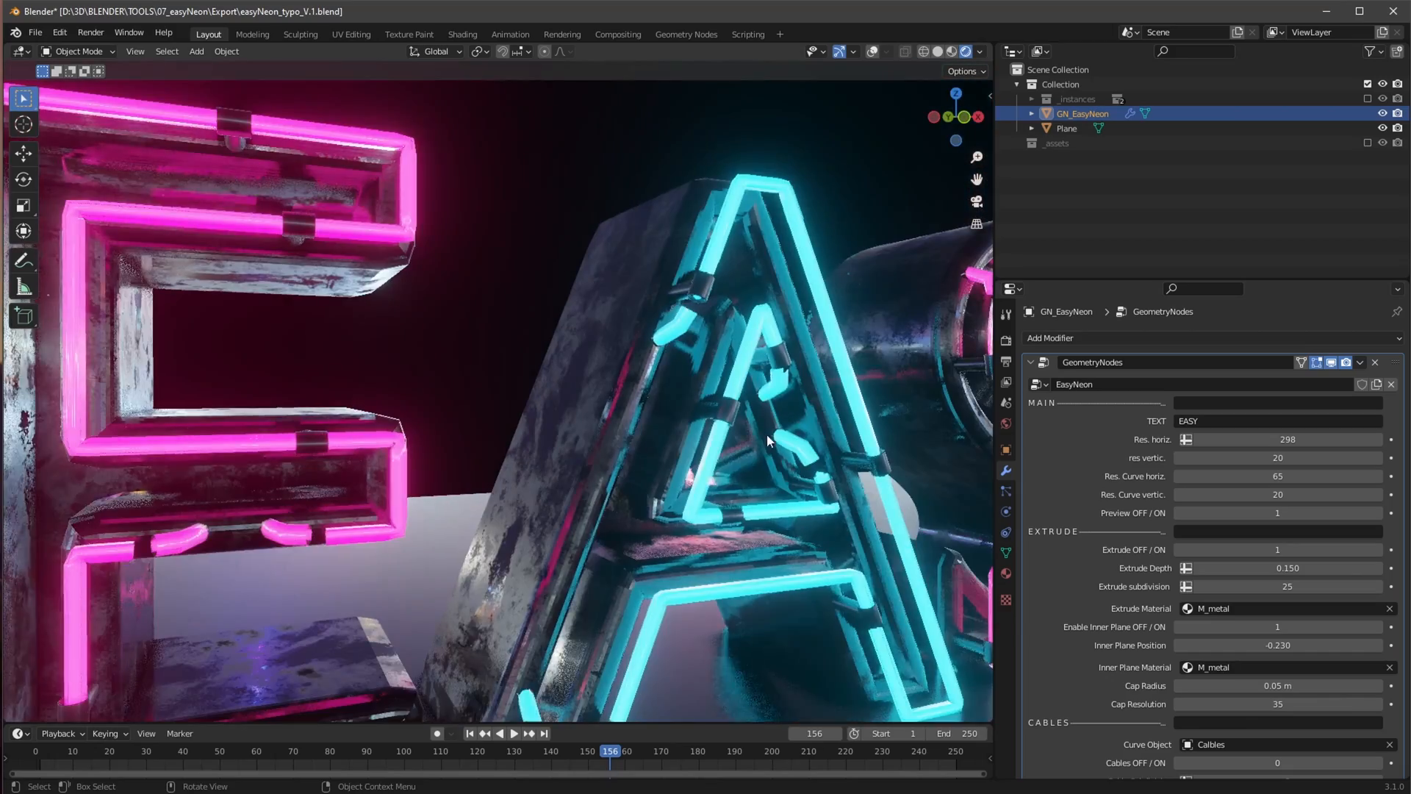
{"action": "left_click_drag", "start_coordinate": [768, 441], "coordinate": [779, 470]}
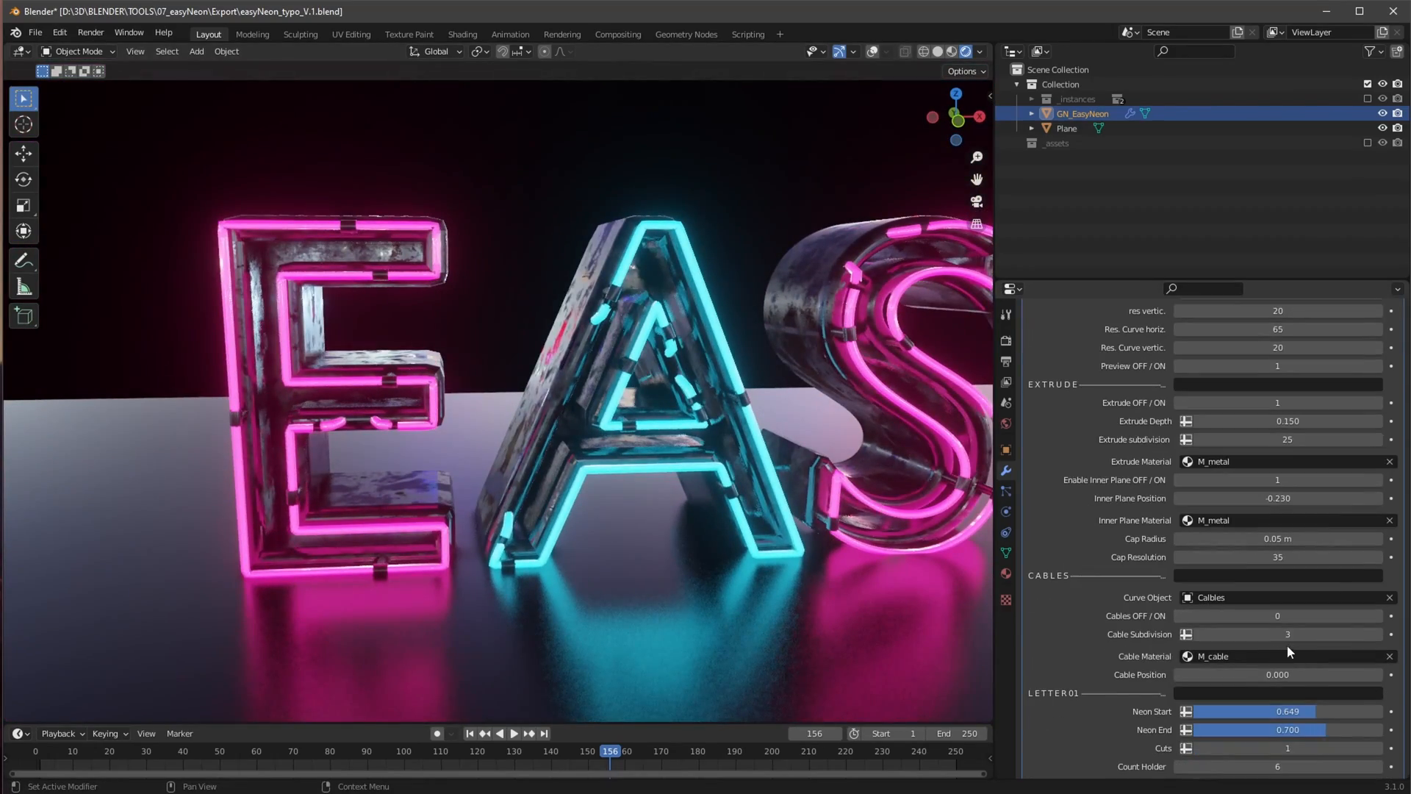
Switch Cables on and enable the _assets collection so the Calbles curve is in the scene
{"action": "left_click", "coordinate": [1277, 616]}
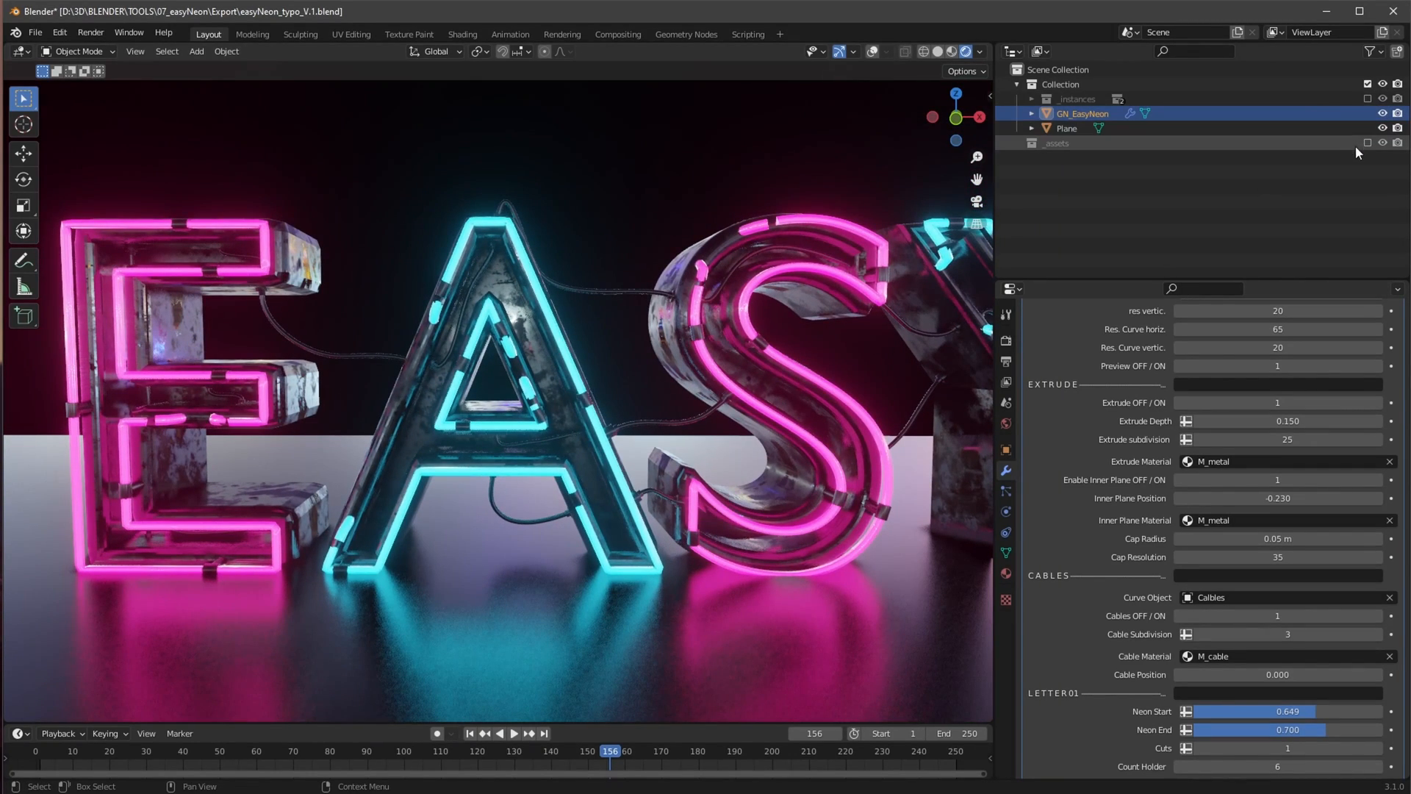
{"action": "left_click", "coordinate": [1017, 143]}
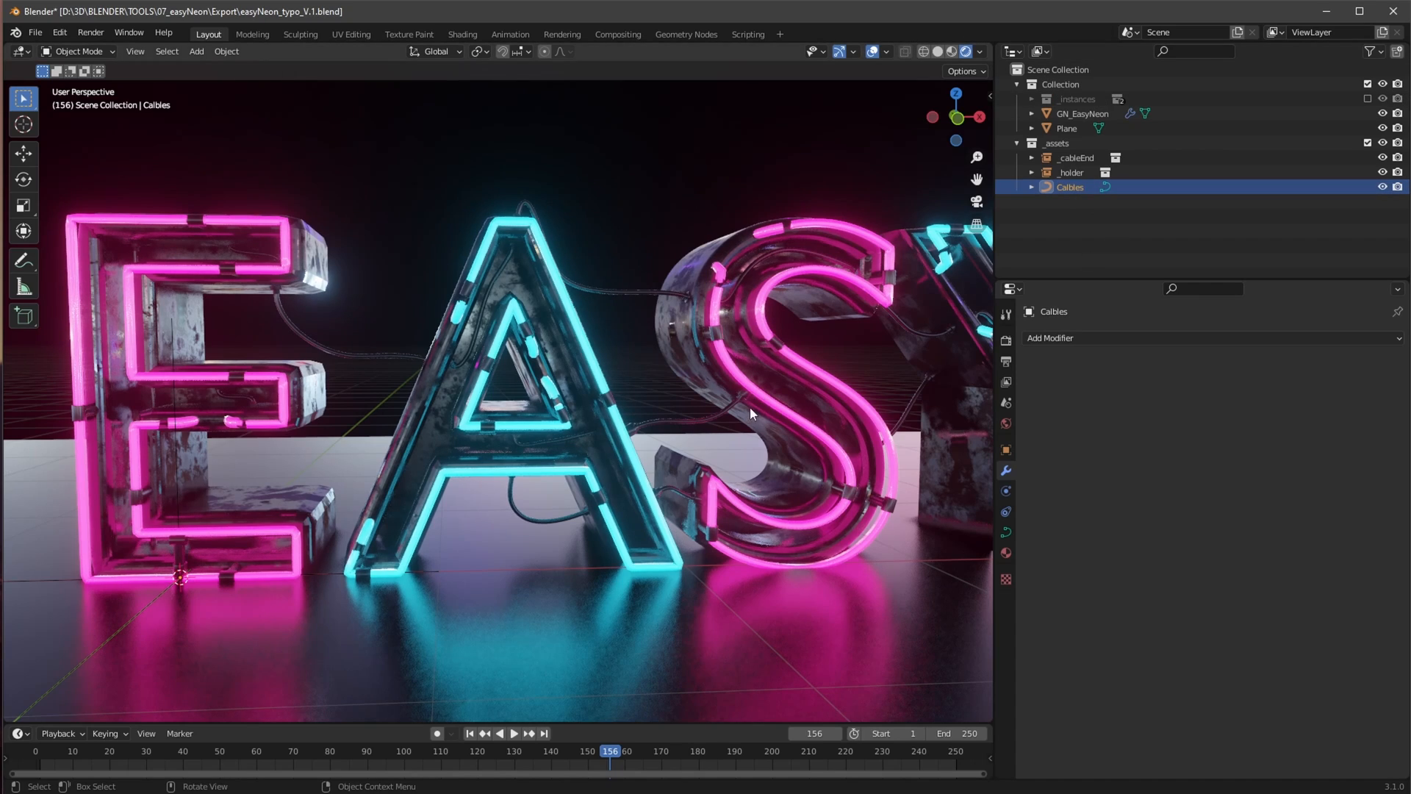
From the front view, shift Cable Position, return it to 0.000, and inspect the A and S up close
{"action": "key", "text": "KP_1"}
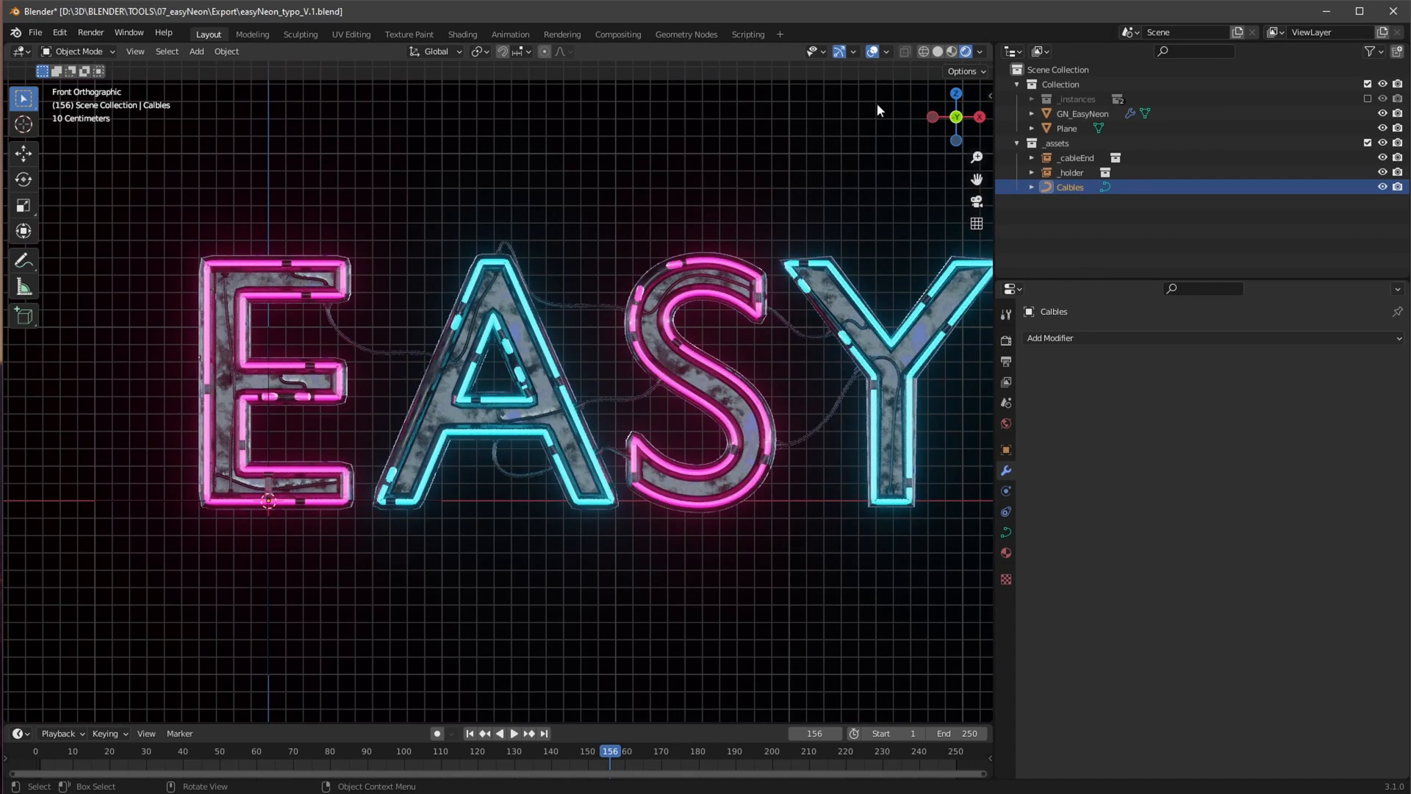
{"action": "mouse_move", "coordinate": [35, 186]}
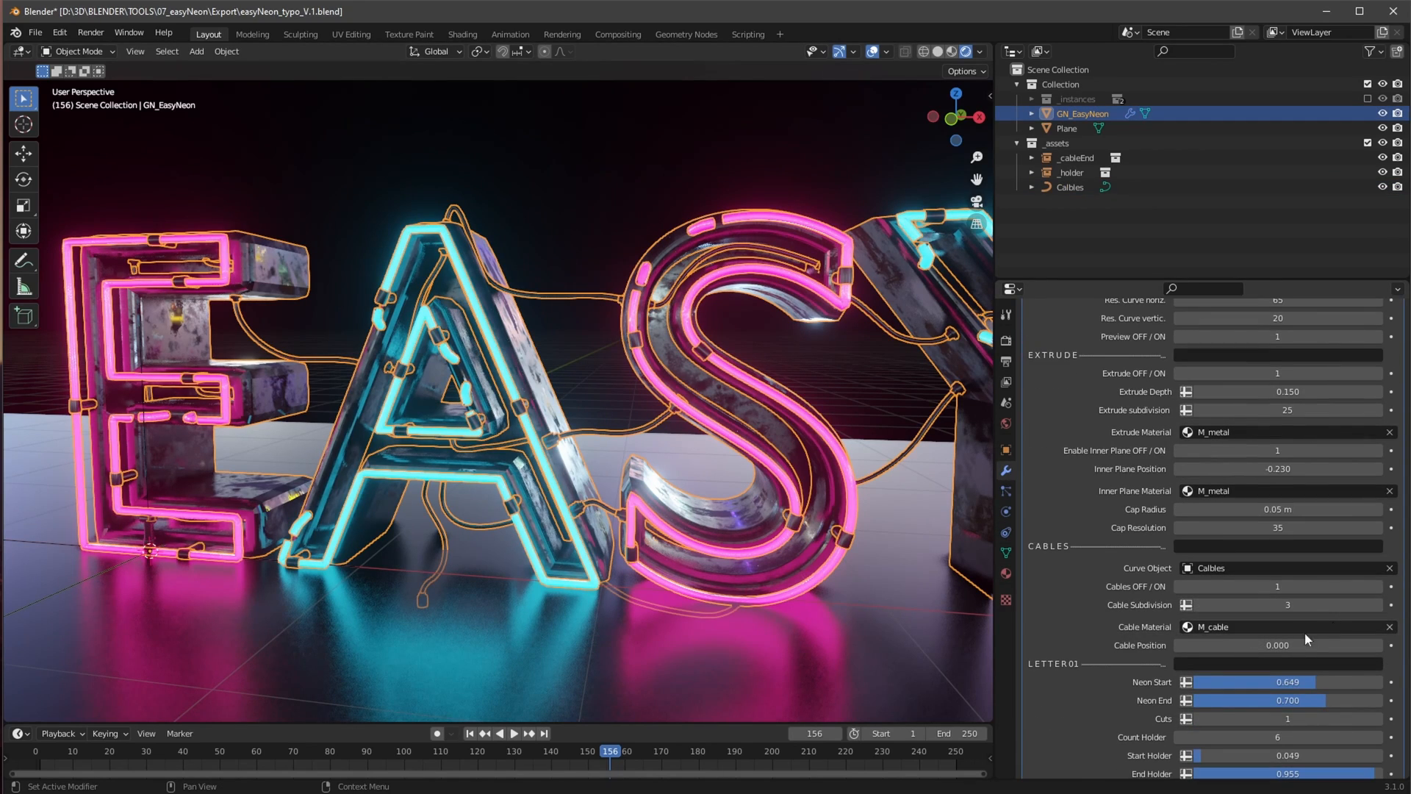
{"action": "left_click_drag", "start_coordinate": [1242, 644], "coordinate": [1287, 643]}
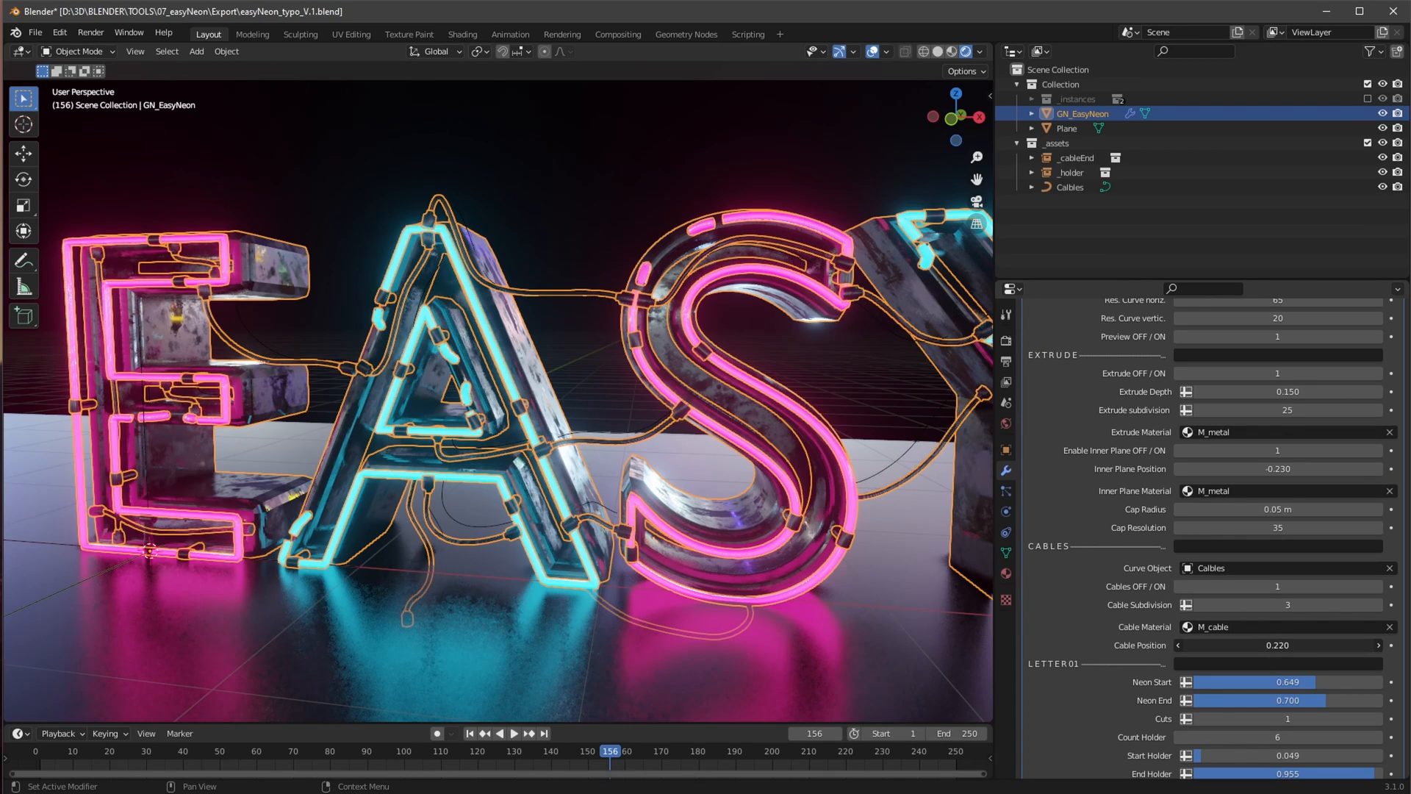
{"action": "left_click_drag", "start_coordinate": [1275, 646], "coordinate": [1188, 645]}
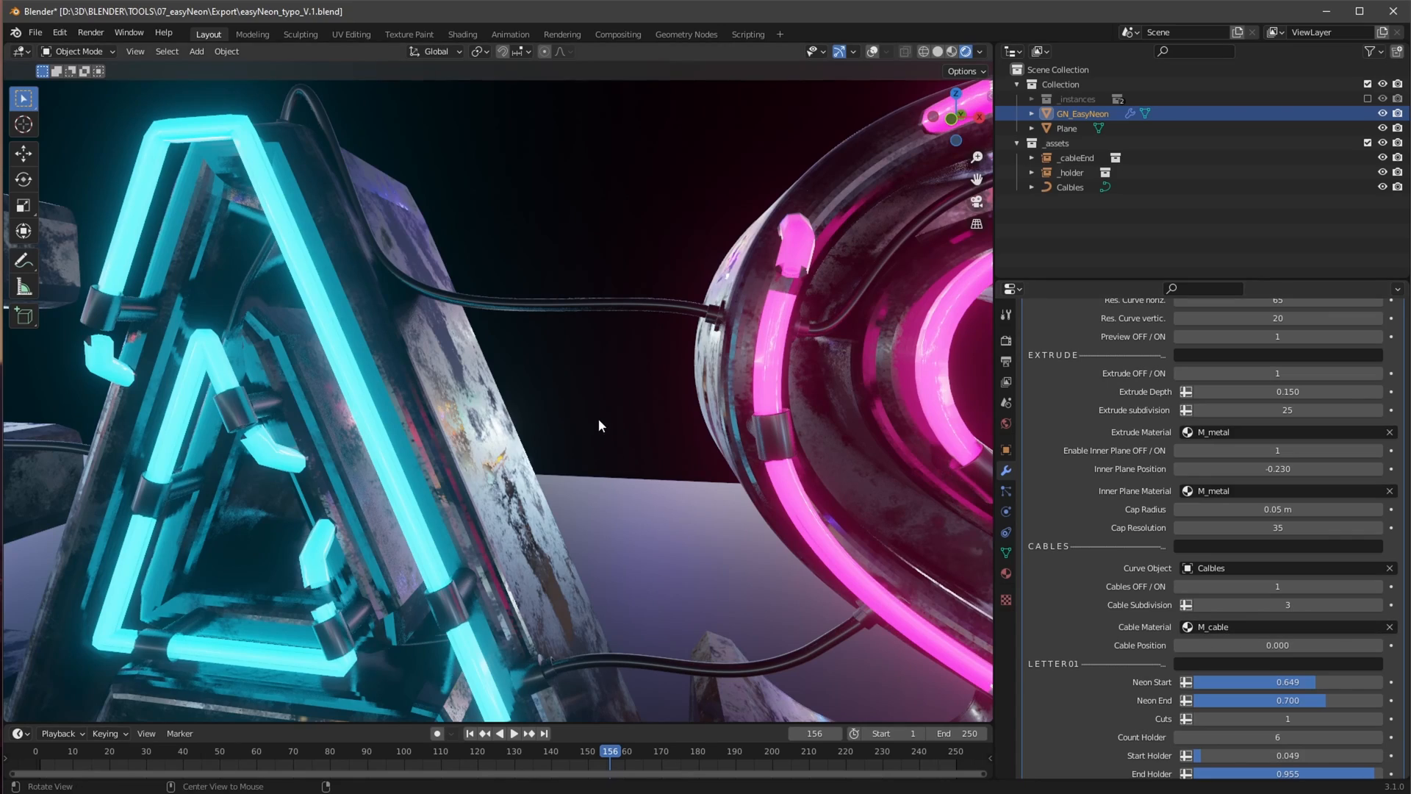
{"action": "left_click_drag", "start_coordinate": [599, 426], "coordinate": [737, 400]}
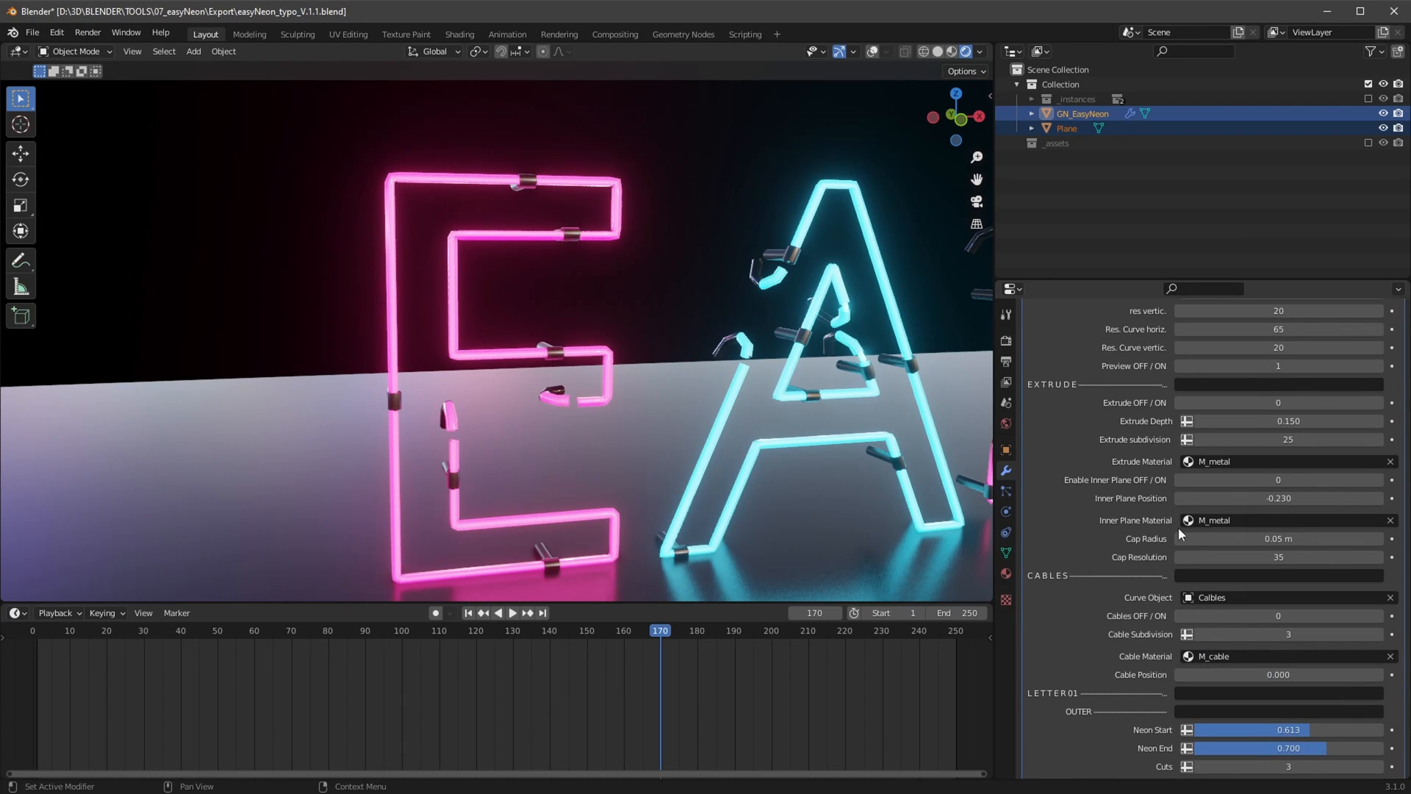
Under LETTER01 OUTER, move the E's Neon Start and End and raise Cuts to 5
{"action": "scroll", "scroll_direction": "down", "scroll_amount": 3}
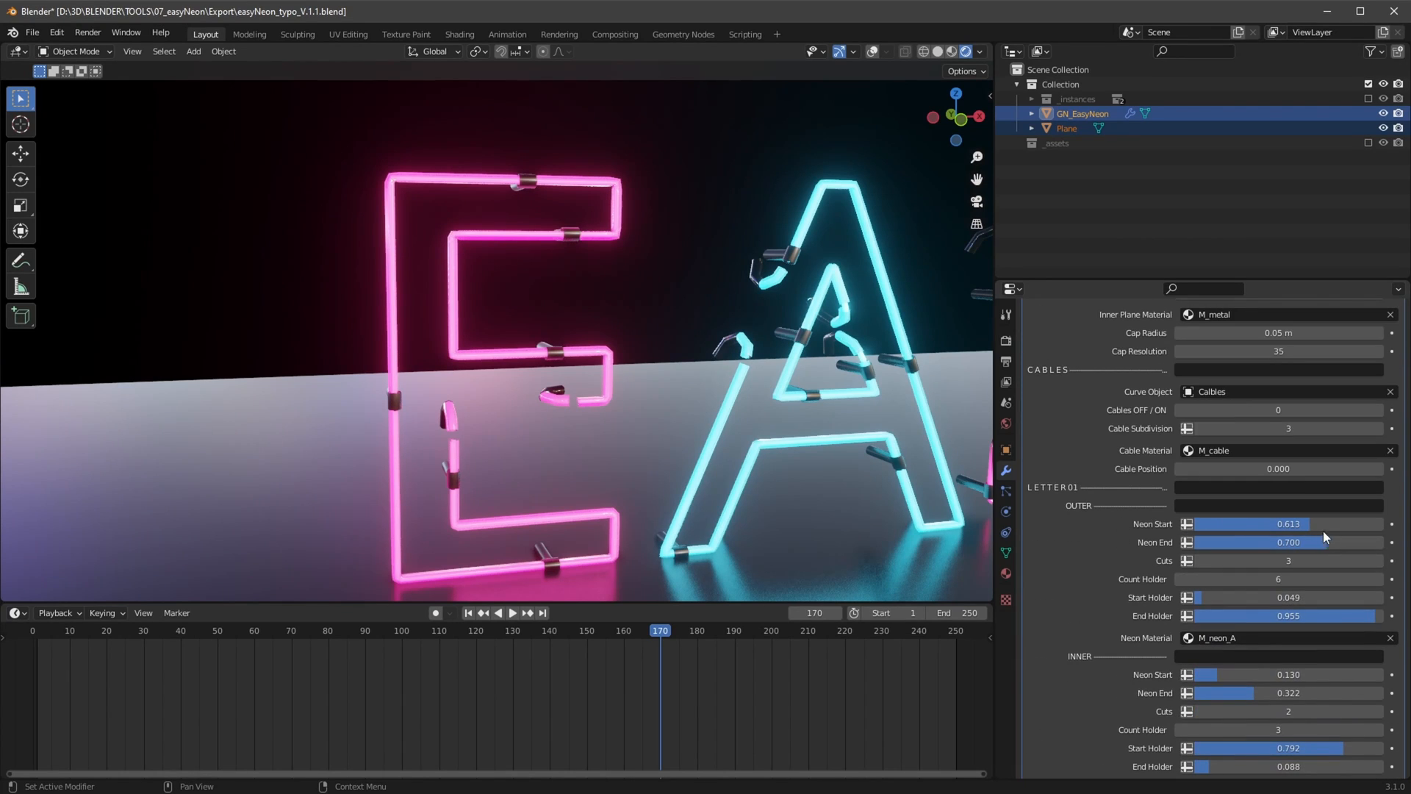
{"action": "left_click_drag", "start_coordinate": [1277, 524], "coordinate": [1294, 523]}
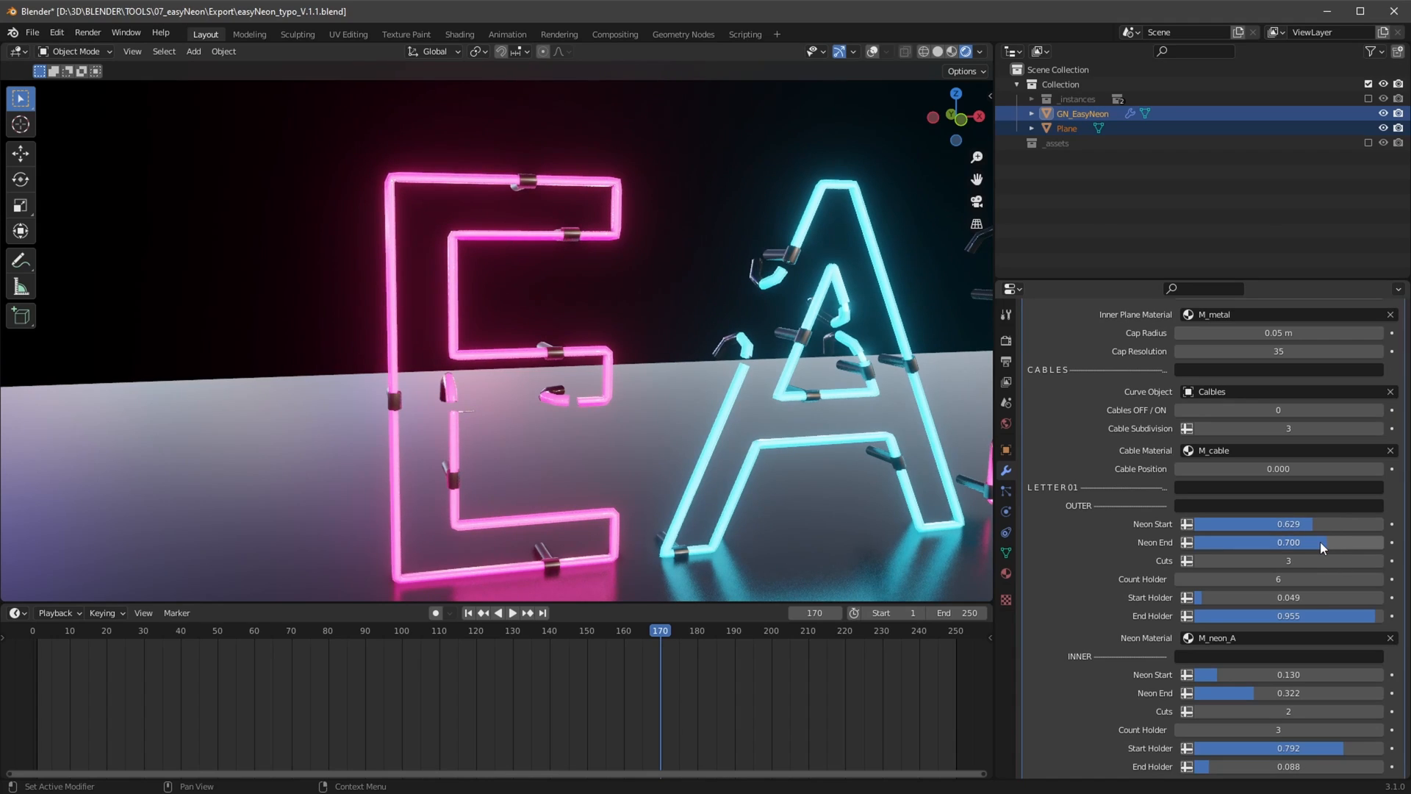
{"action": "left_click_drag", "start_coordinate": [1320, 542], "coordinate": [1329, 542]}
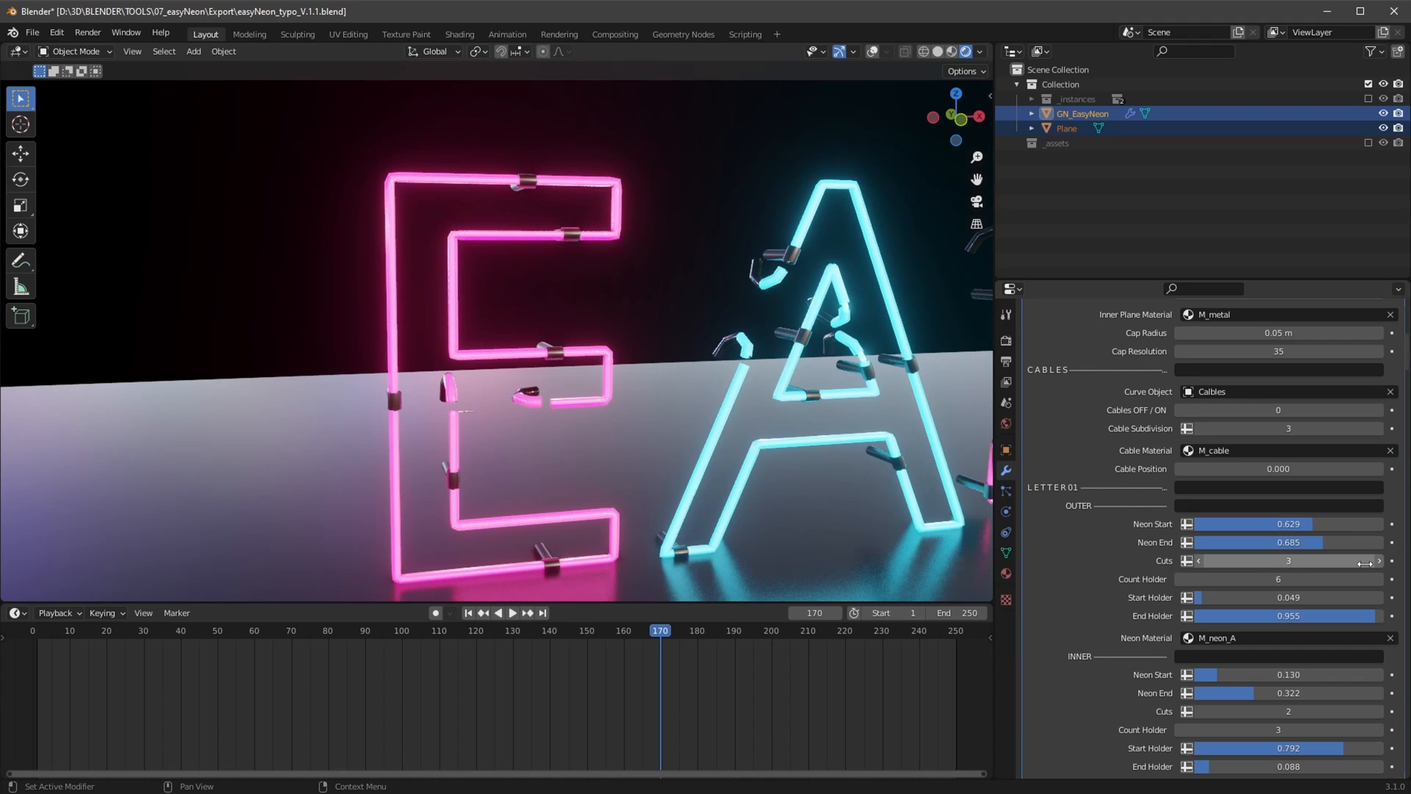
{"action": "left_click_drag", "start_coordinate": [1260, 560], "coordinate": [1314, 560]}
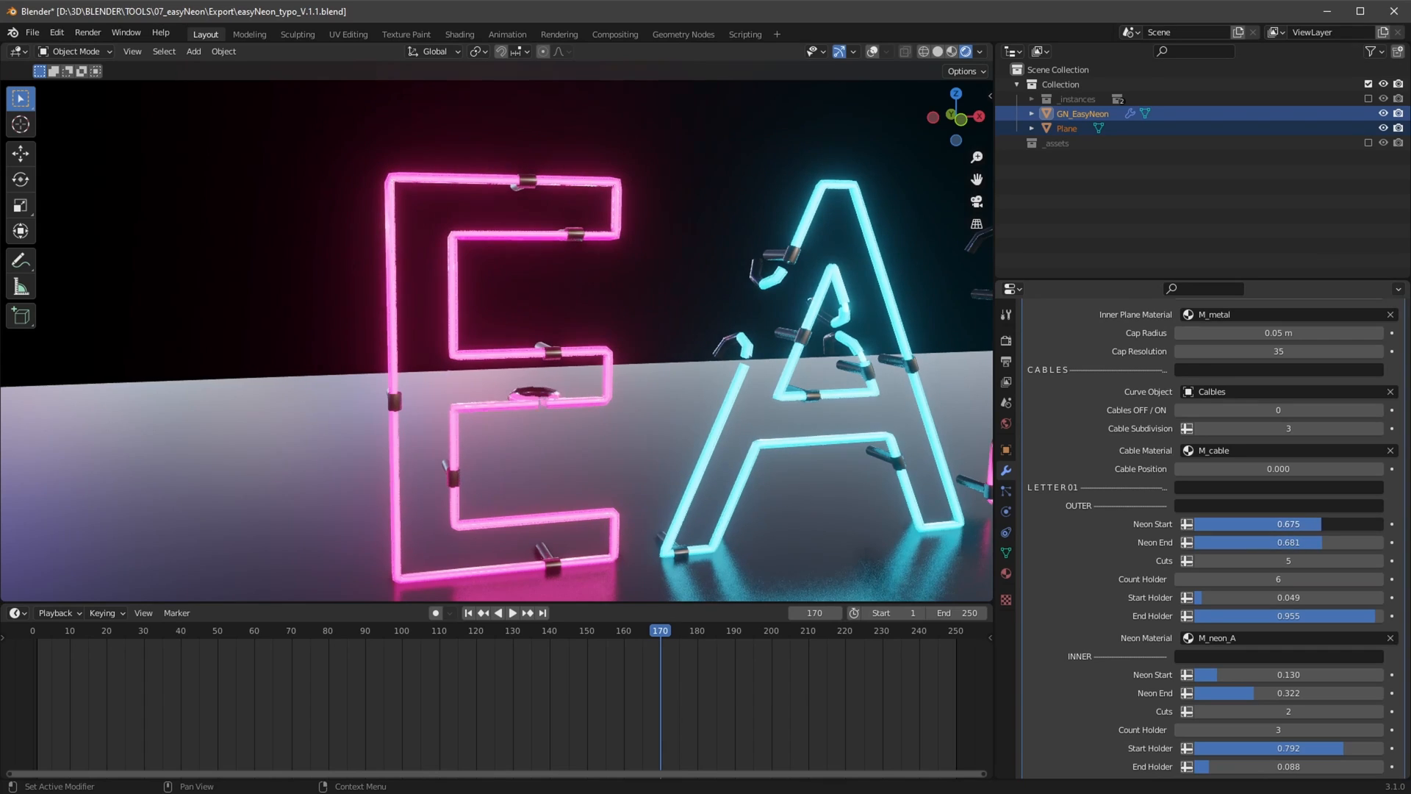
Refine the E's gap to Neon Start 0.632 and Neon End 0.688, and nudge the next field below Cuts
{"action": "left_click_drag", "start_coordinate": [1305, 523], "coordinate": [1265, 524]}
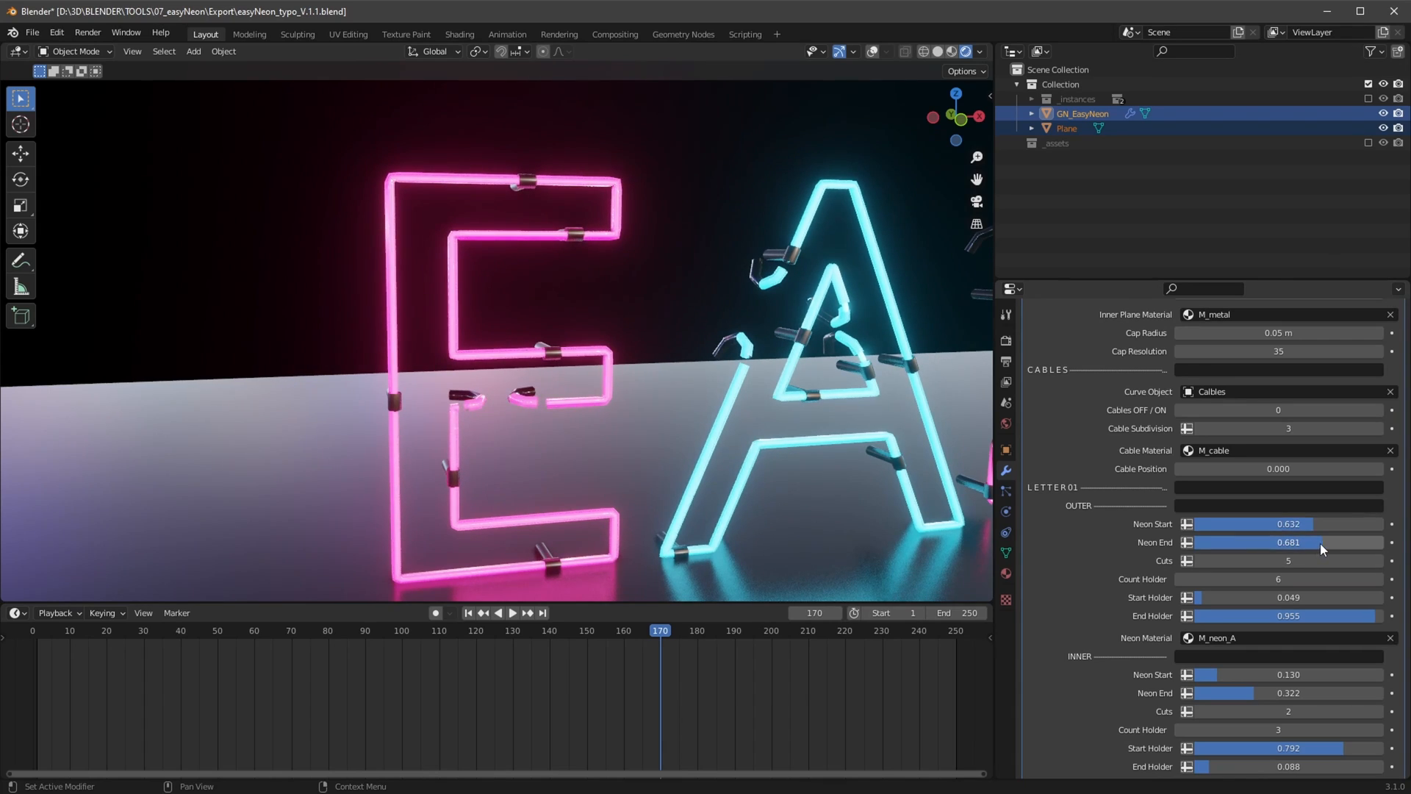
{"action": "left_click_drag", "start_coordinate": [1322, 543], "coordinate": [1327, 543]}
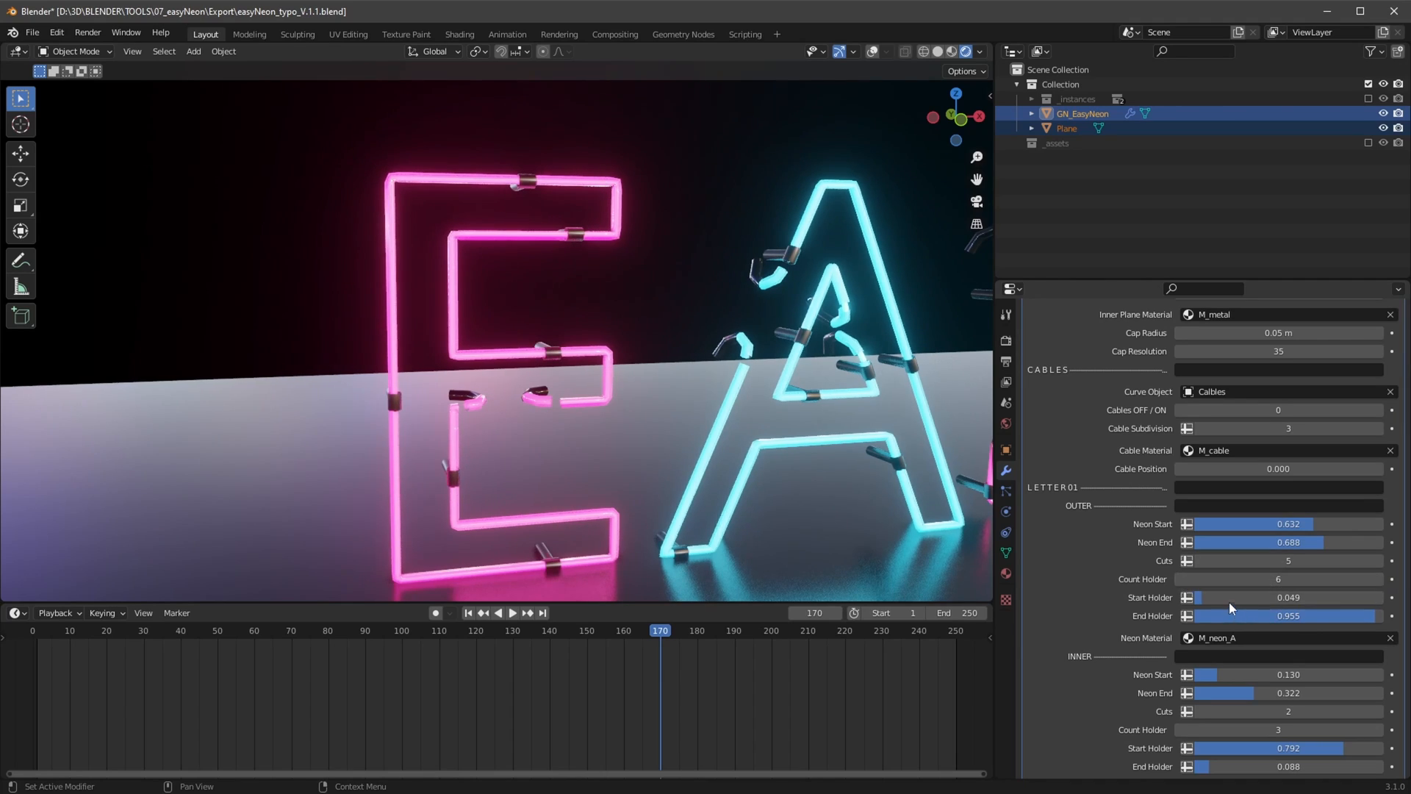
{"action": "left_click_drag", "start_coordinate": [1225, 597], "coordinate": [1233, 596]}
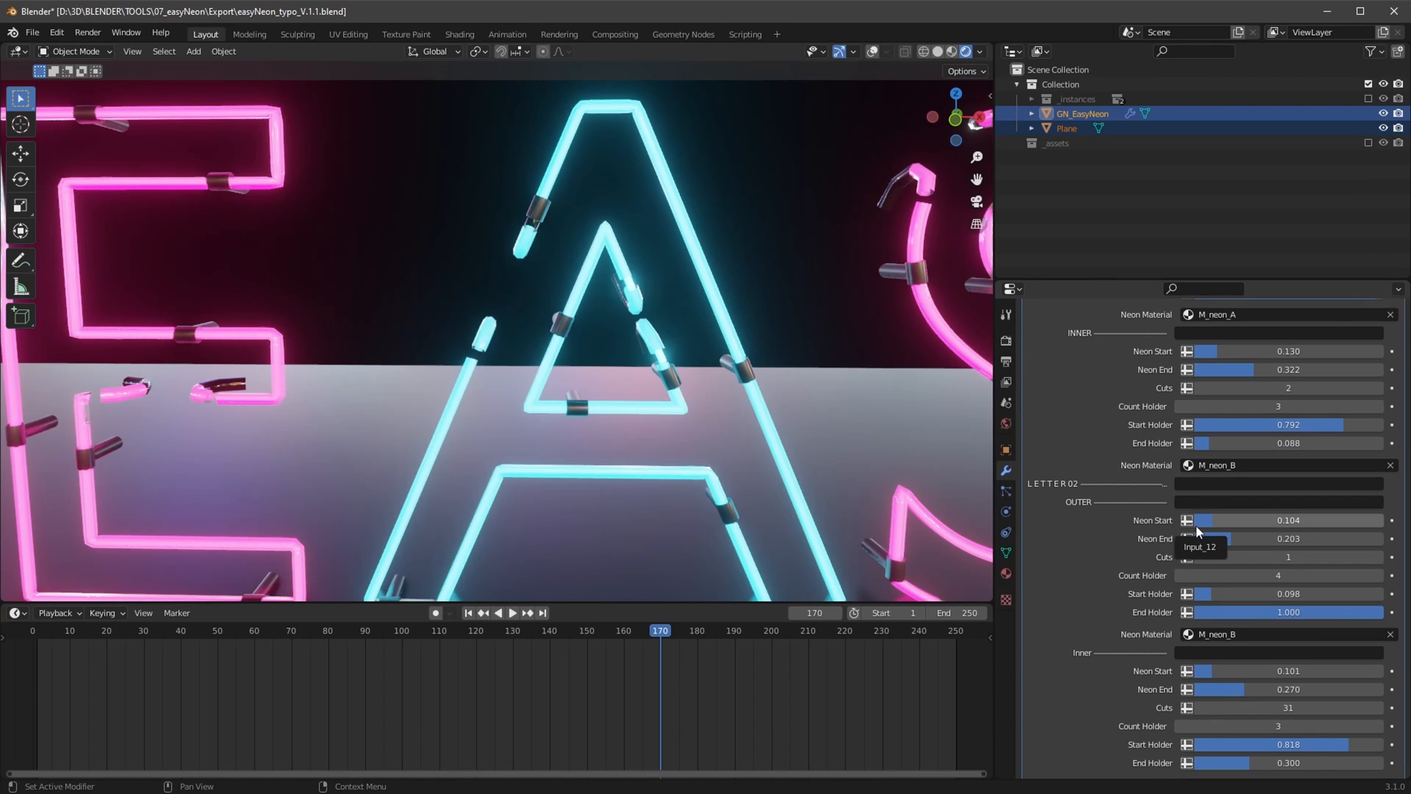
{"action": "mouse_move", "coordinate": [1153, 630]}
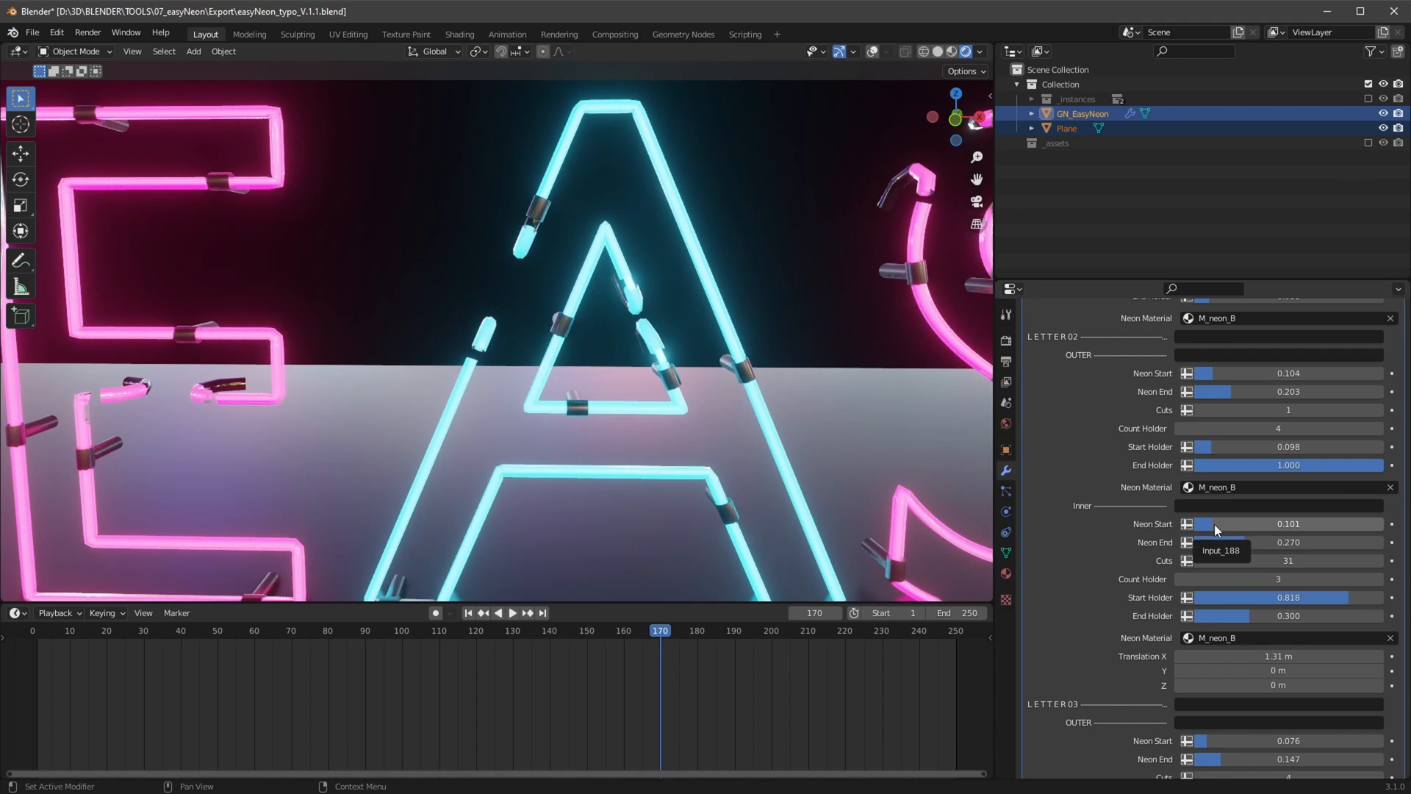
{"action": "mouse_move", "coordinate": [1222, 529]}
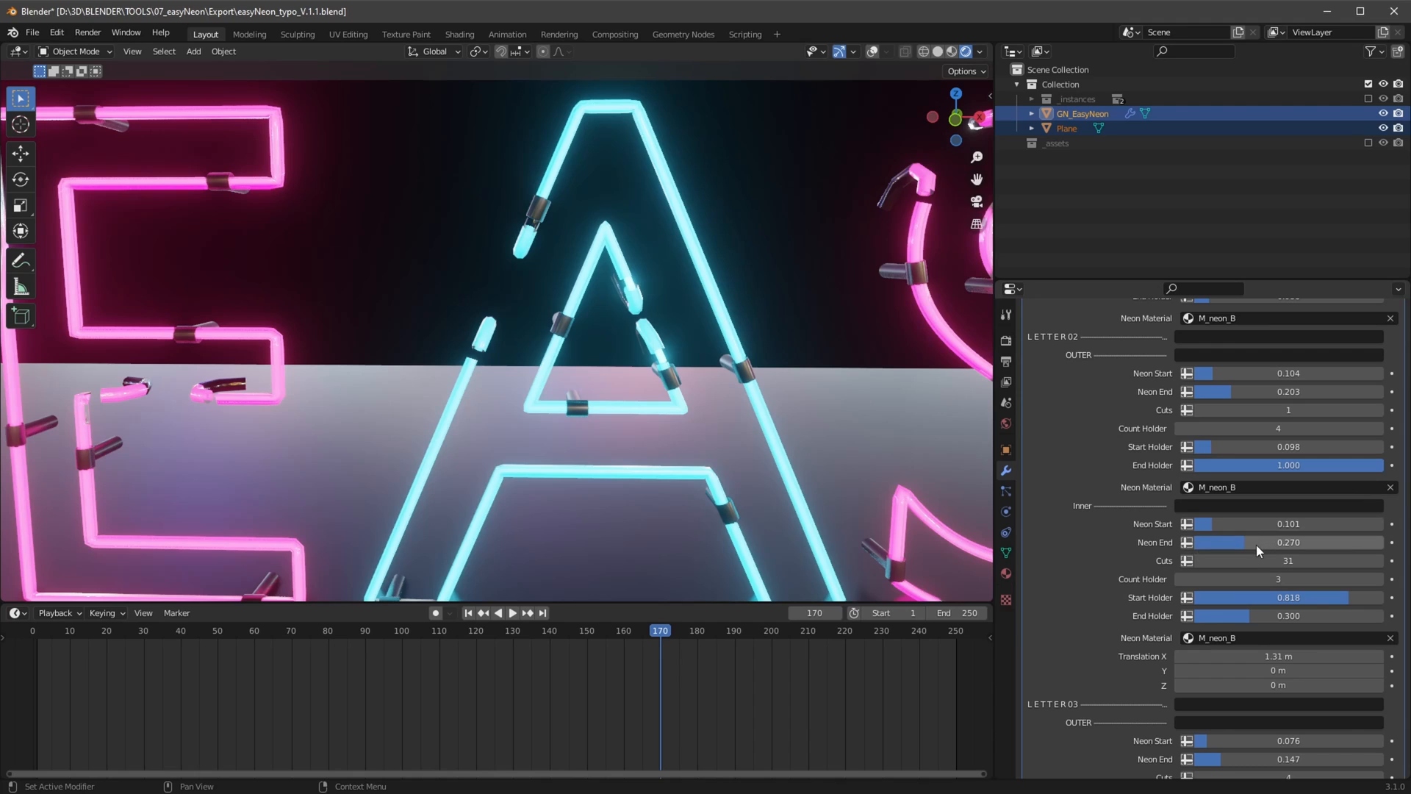
Under LETTER02 Inner, set Neon End 0.301, Start Holder 0.837 and End Holder 0.527
{"action": "left_click_drag", "start_coordinate": [1224, 542], "coordinate": [1247, 542]}
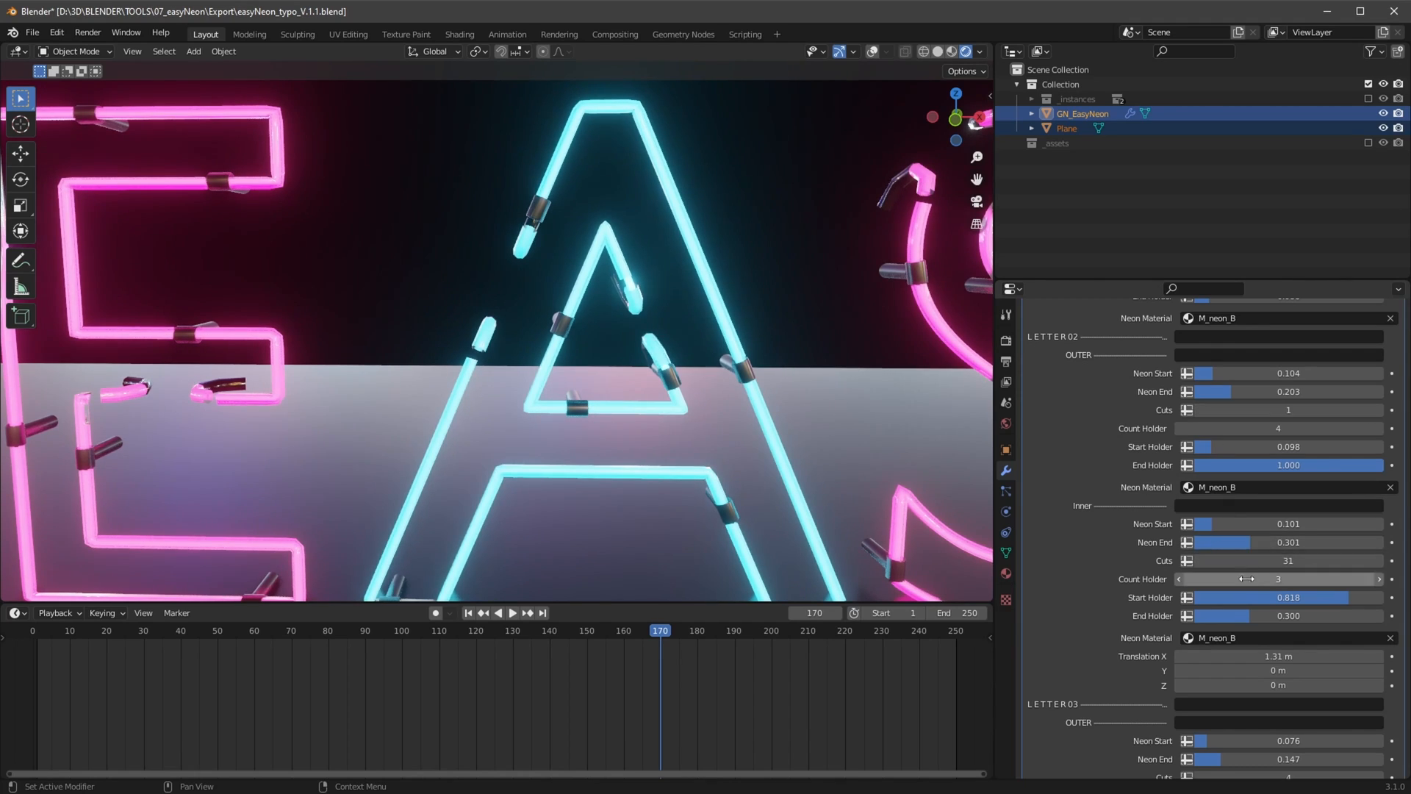
{"action": "left_click_drag", "start_coordinate": [1260, 597], "coordinate": [1251, 596]}
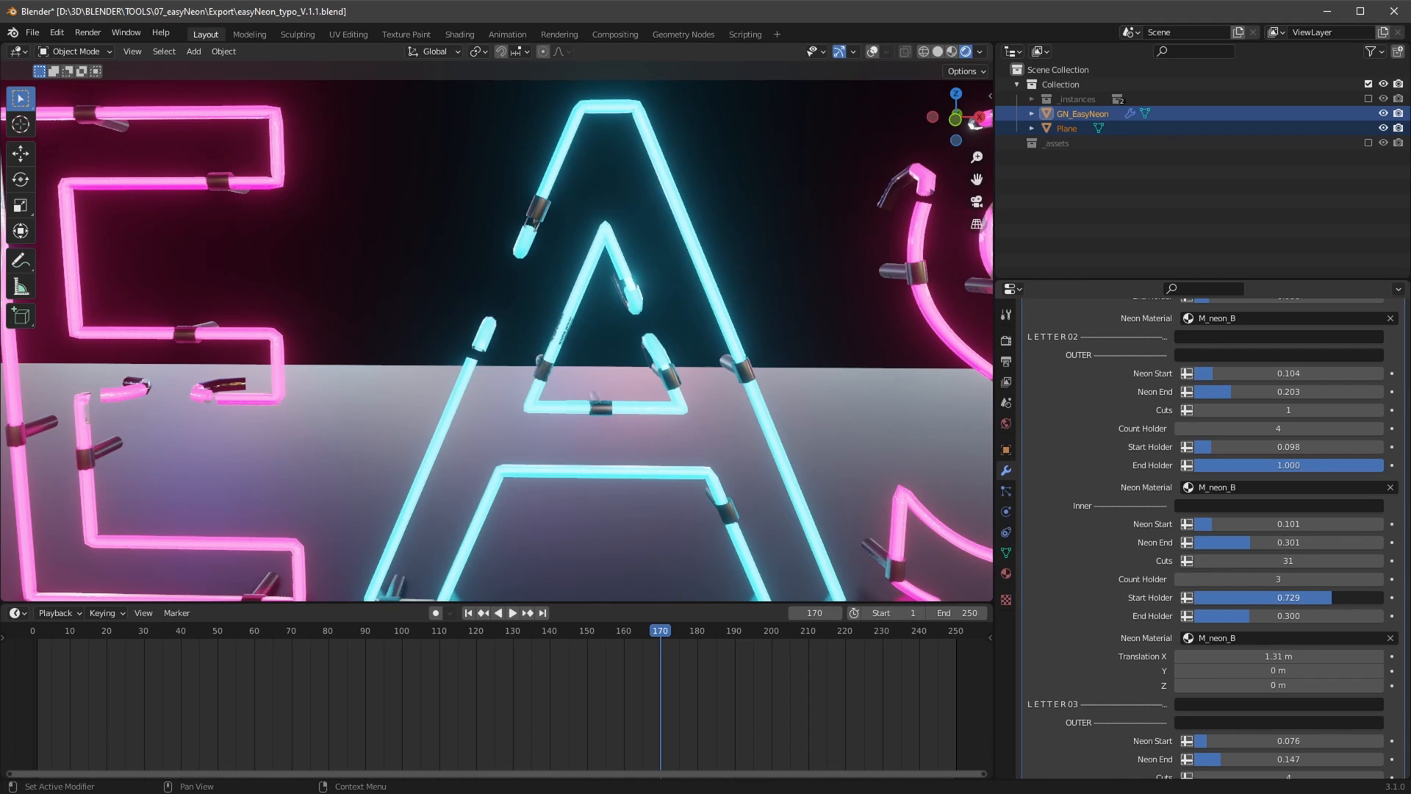
{"action": "left_click_drag", "start_coordinate": [1260, 597], "coordinate": [1269, 597]}
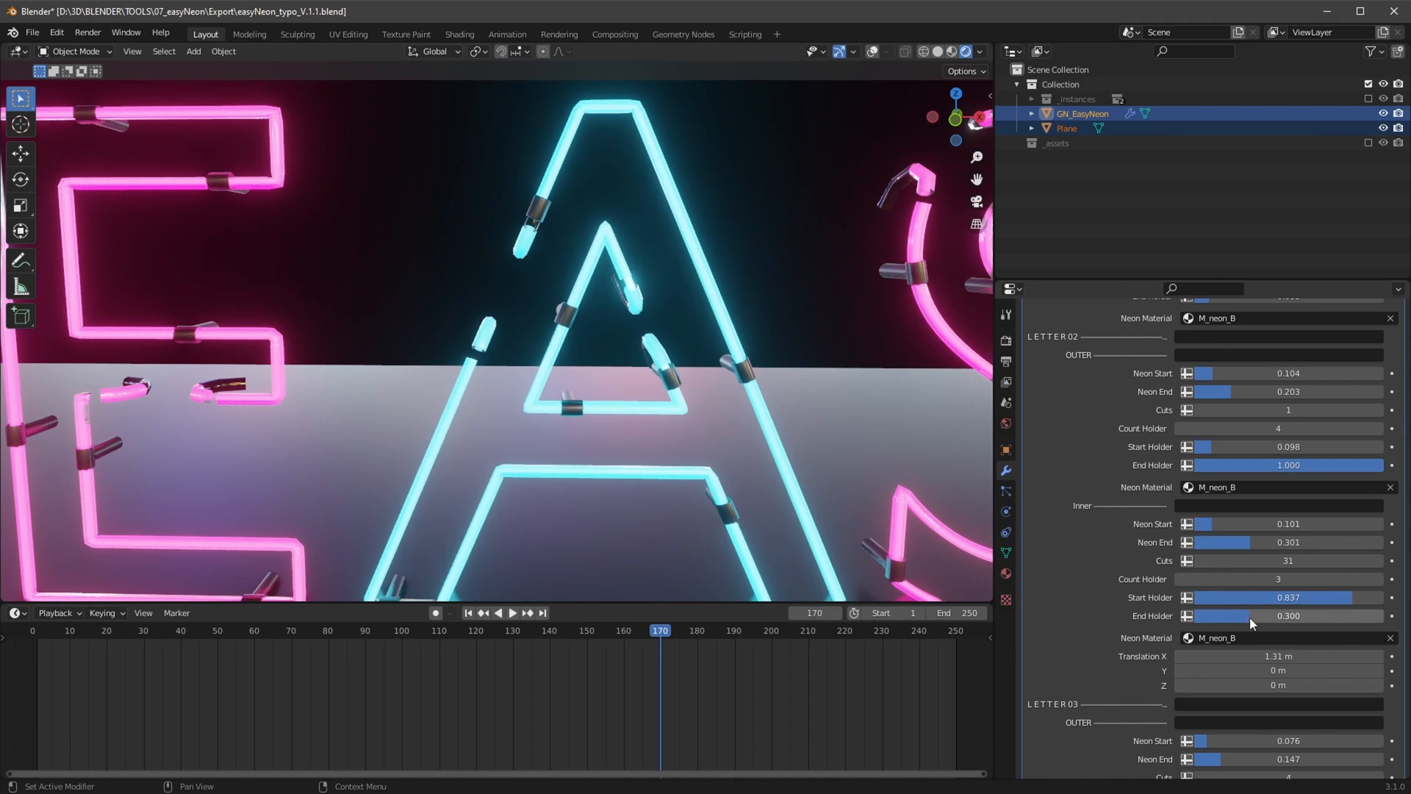
{"action": "left_click_drag", "start_coordinate": [1242, 616], "coordinate": [1260, 616]}
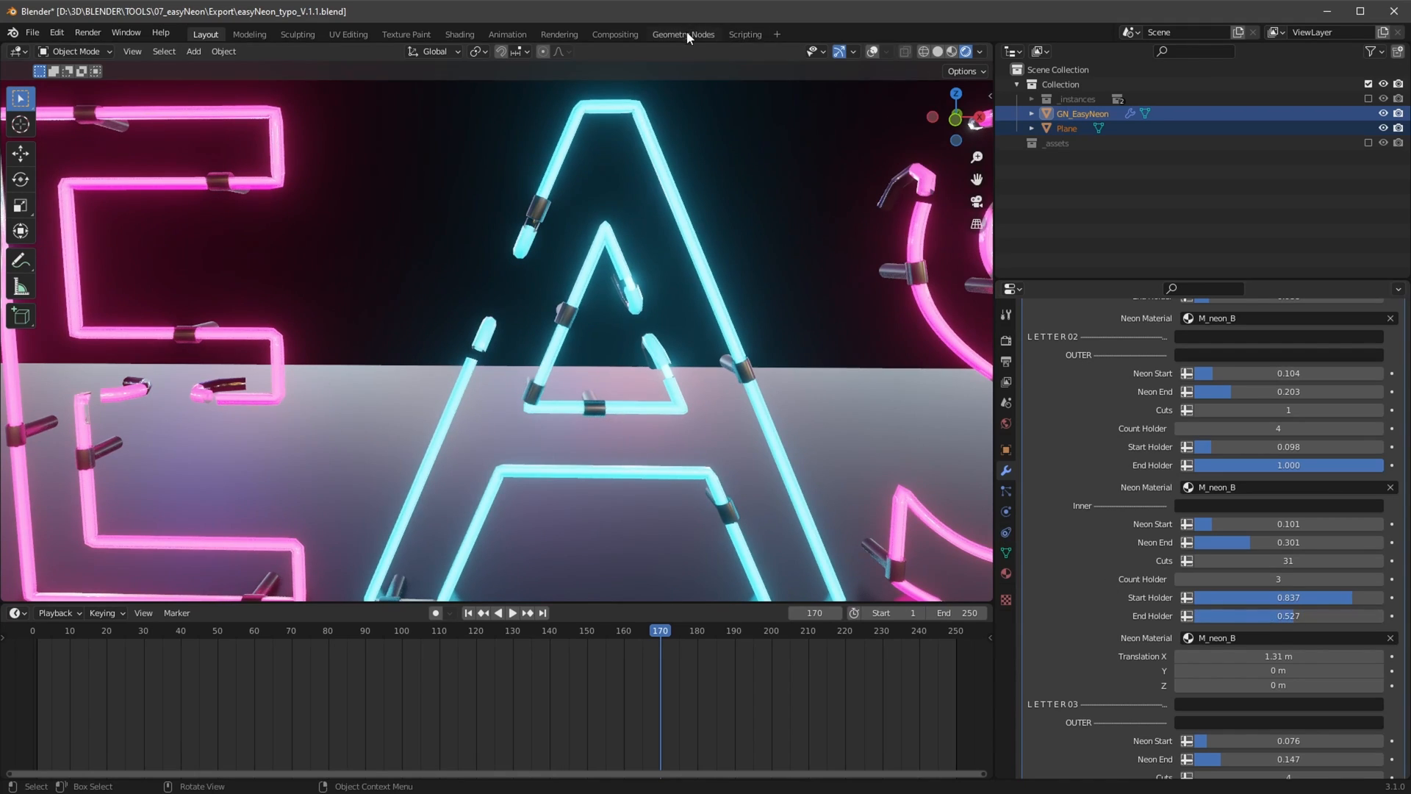
Switch to the Geometry Nodes workspace to edit the EasyNeon node tree
{"action": "left_click", "coordinate": [684, 34]}
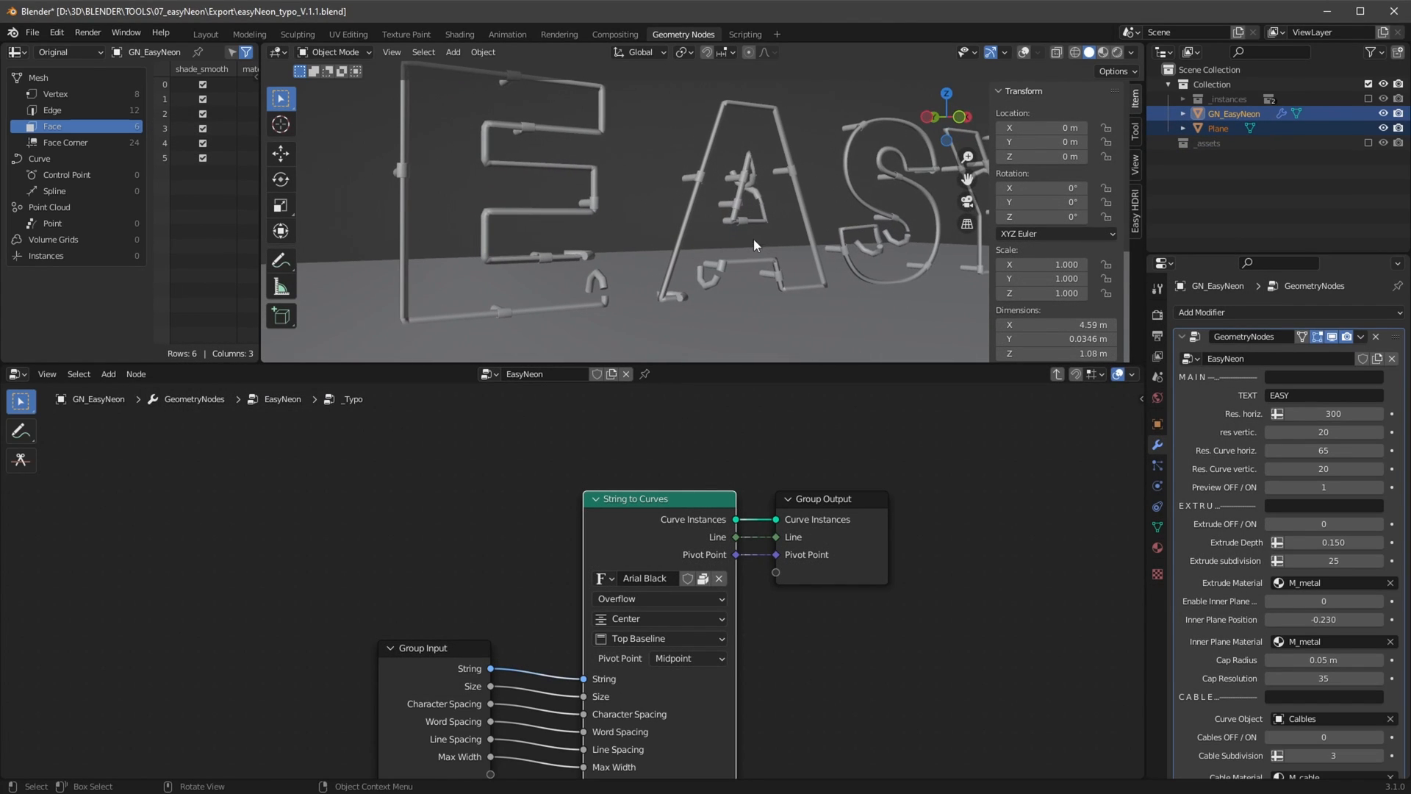
{"action": "mouse_move", "coordinate": [691, 267]}
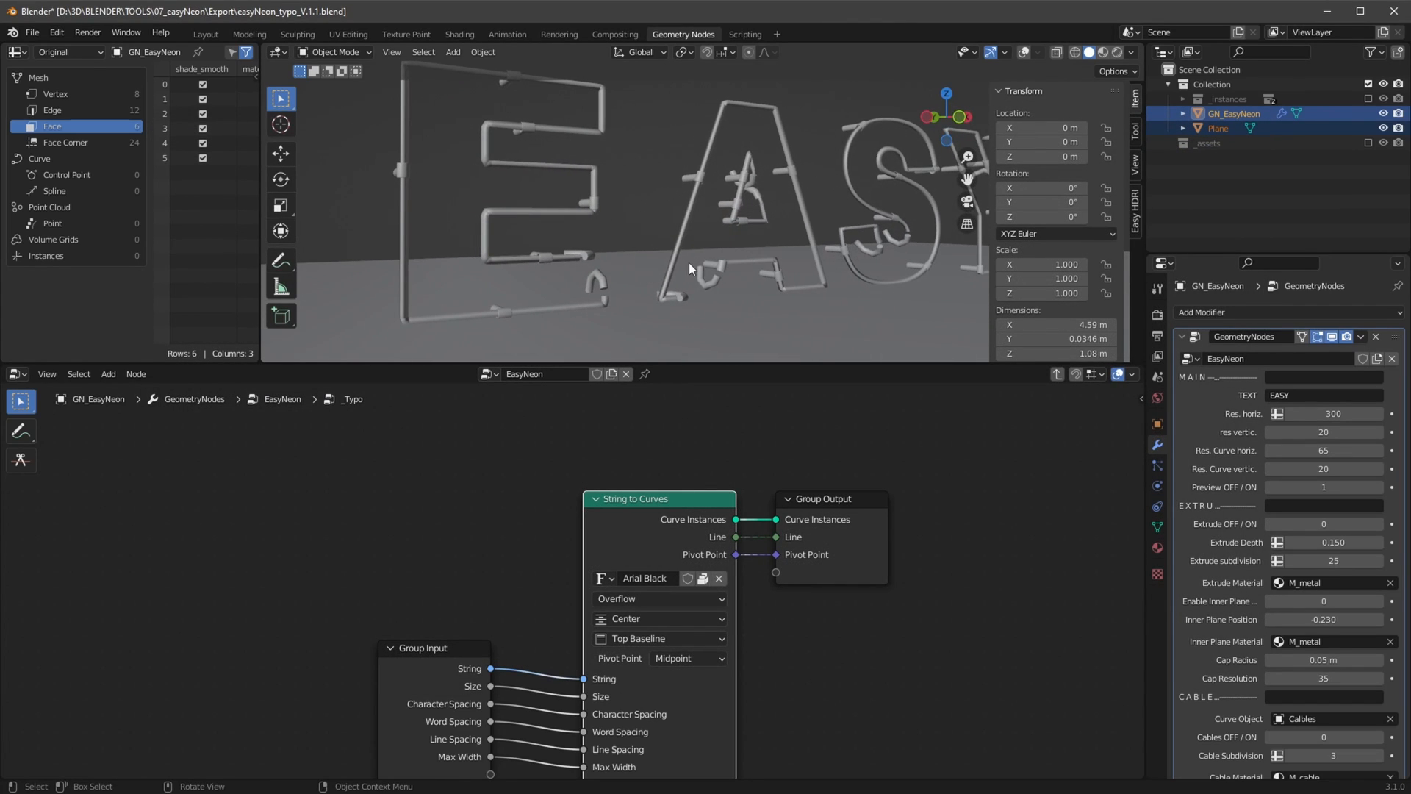
{"action": "mouse_move", "coordinate": [576, 291]}
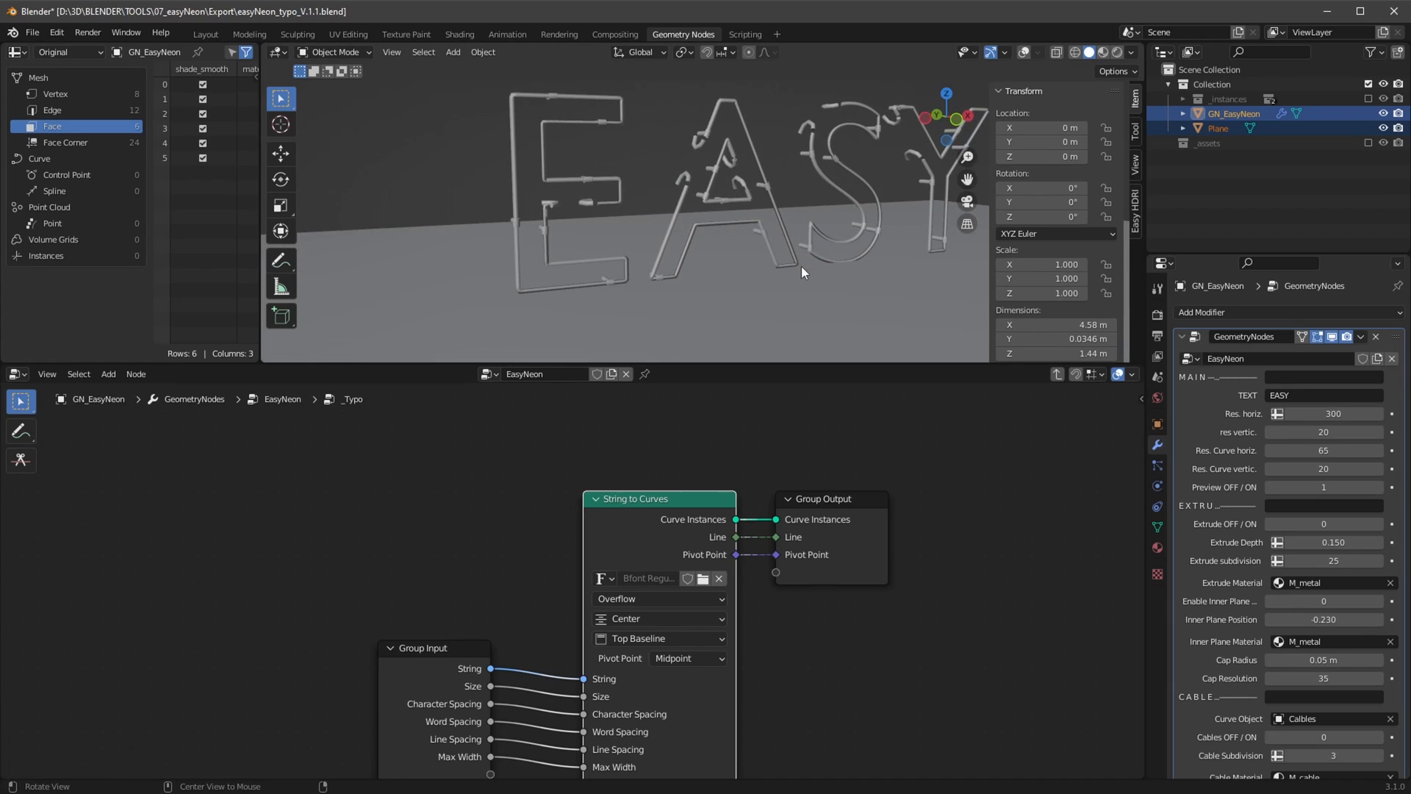
{"action": "mouse_move", "coordinate": [804, 279]}
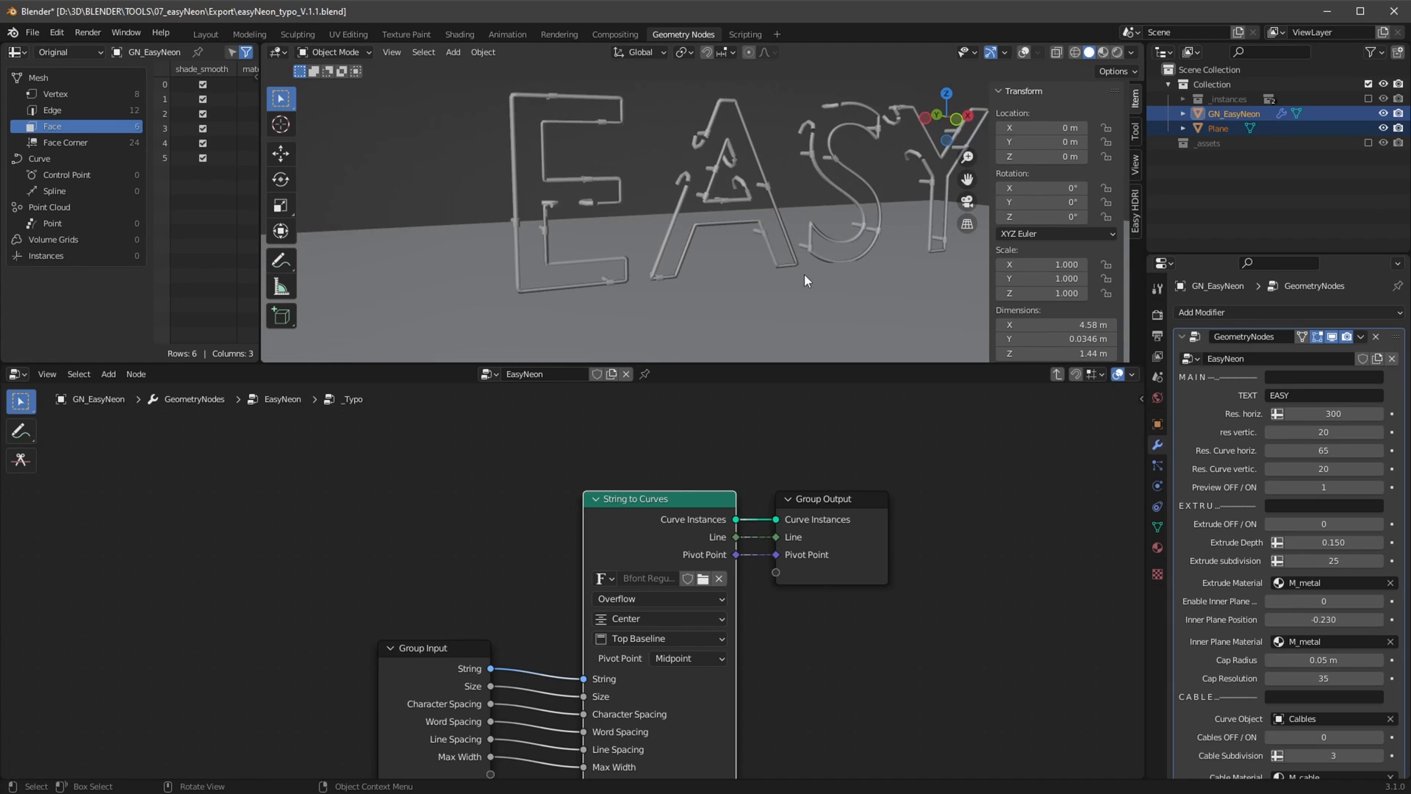
{"action": "mouse_move", "coordinate": [767, 273]}
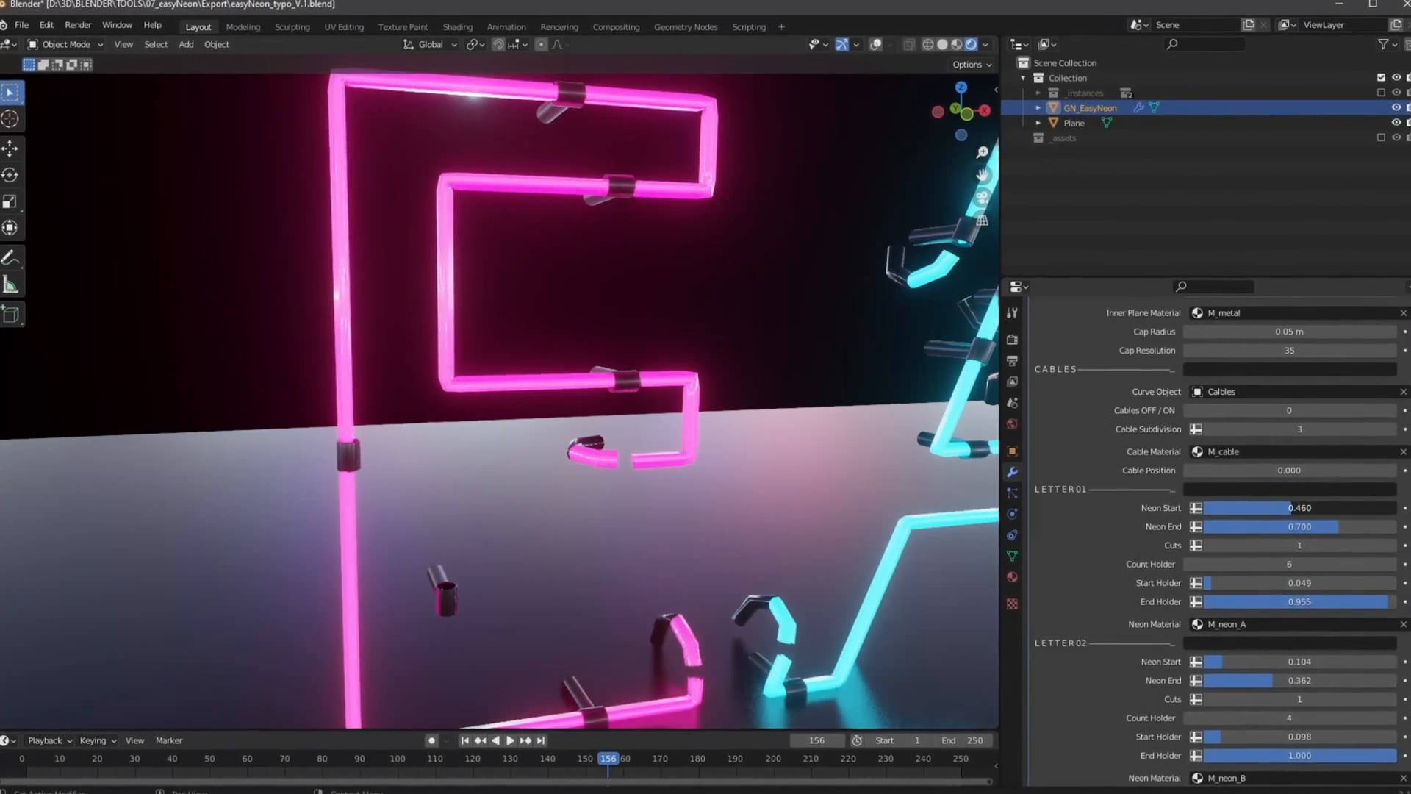
Raise LETTER01 Neon Start from 0.460 to 0.645 so more of the E glows
{"action": "left_click_drag", "start_coordinate": [1260, 516], "coordinate": [1323, 516]}
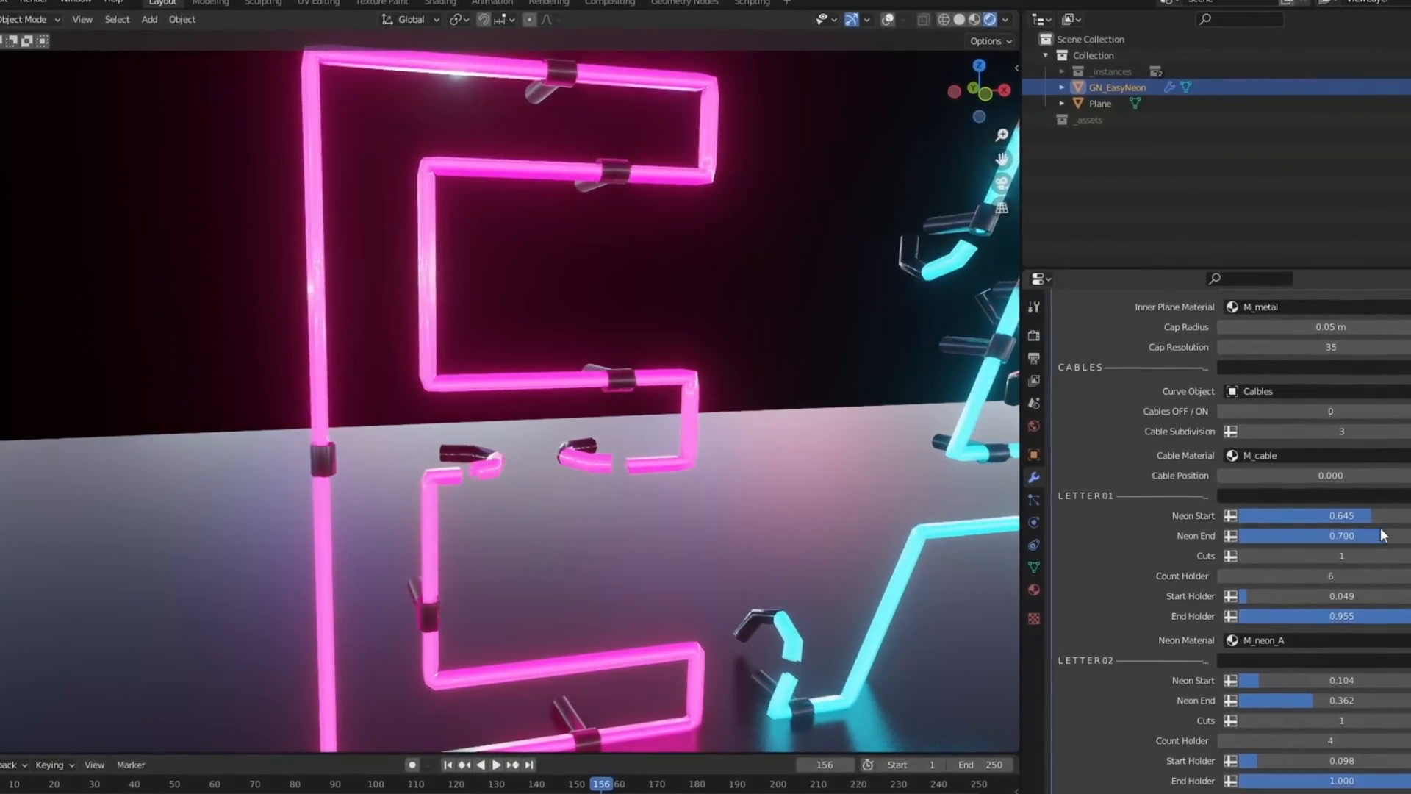